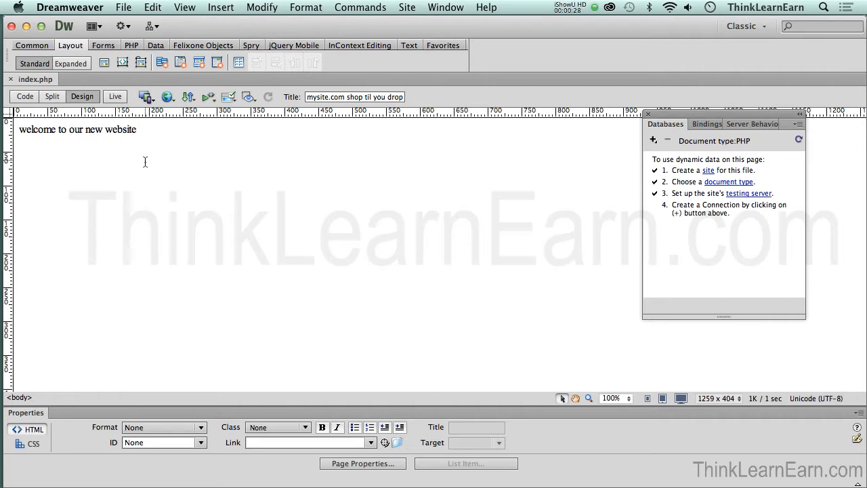
Step: Bring up the Page Properties settings for index.php from the Modify menu
click(136, 130)
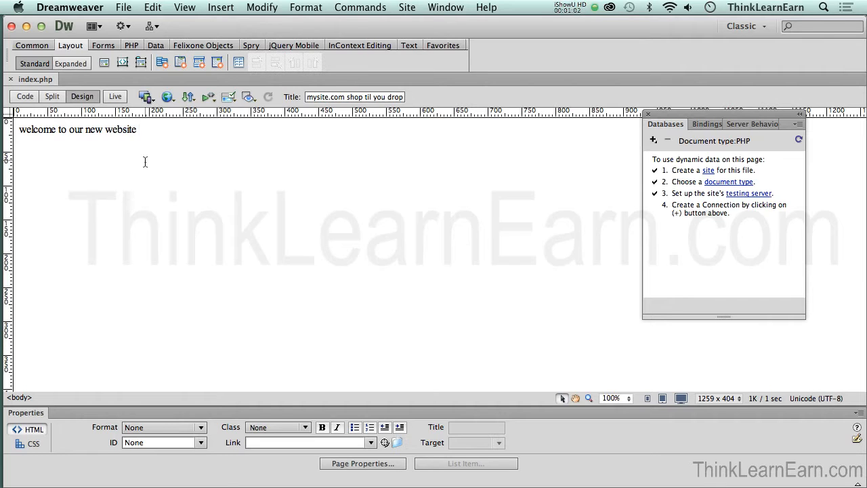
click(135, 130)
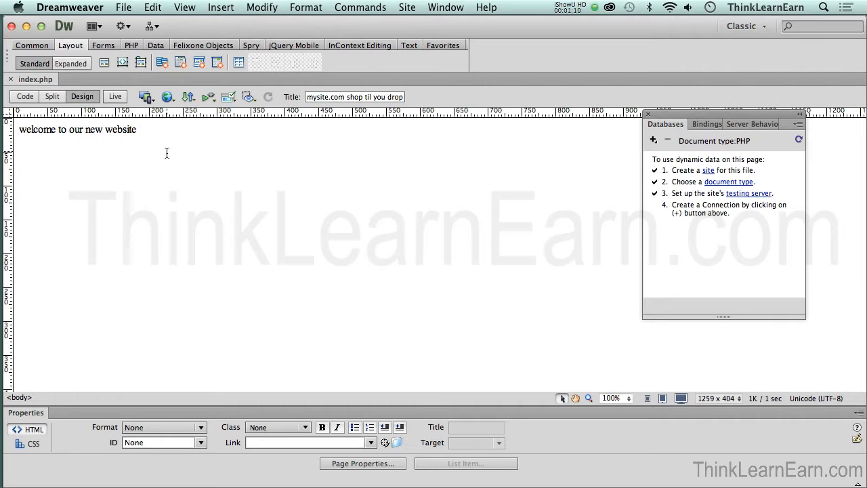
click(135, 130)
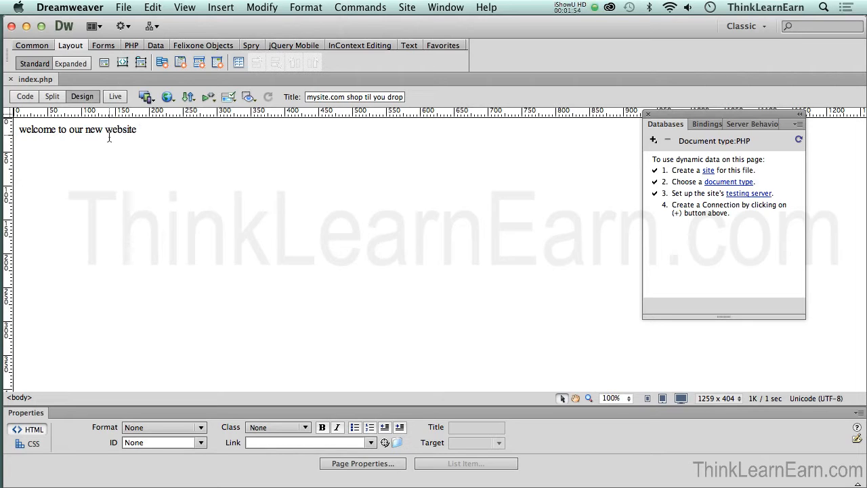
click(138, 130)
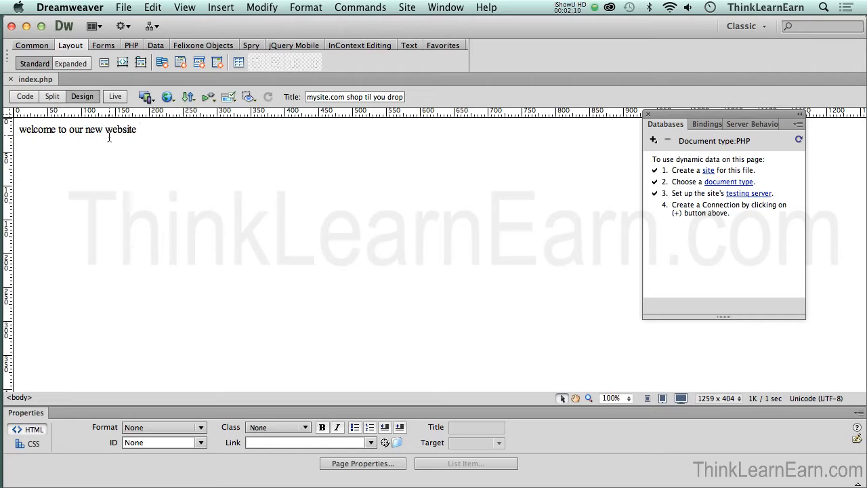
click(138, 130)
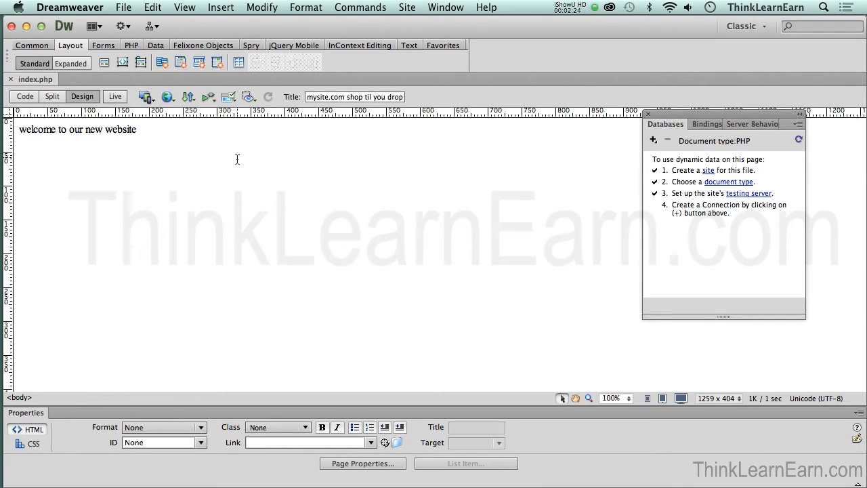
mouse_move(252, 119)
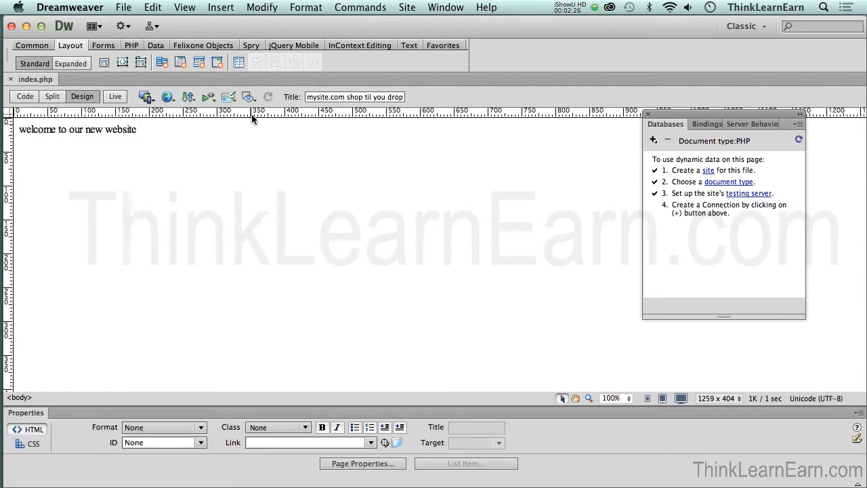
click(261, 8)
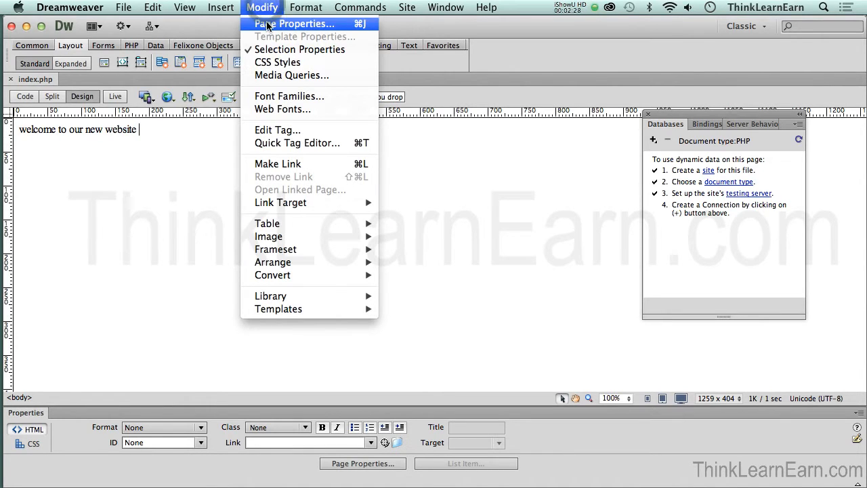
click(294, 24)
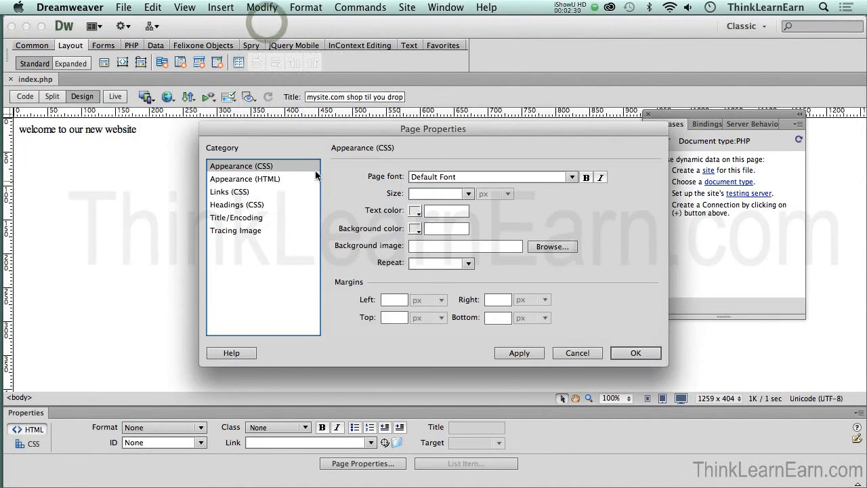
mouse_move(341, 286)
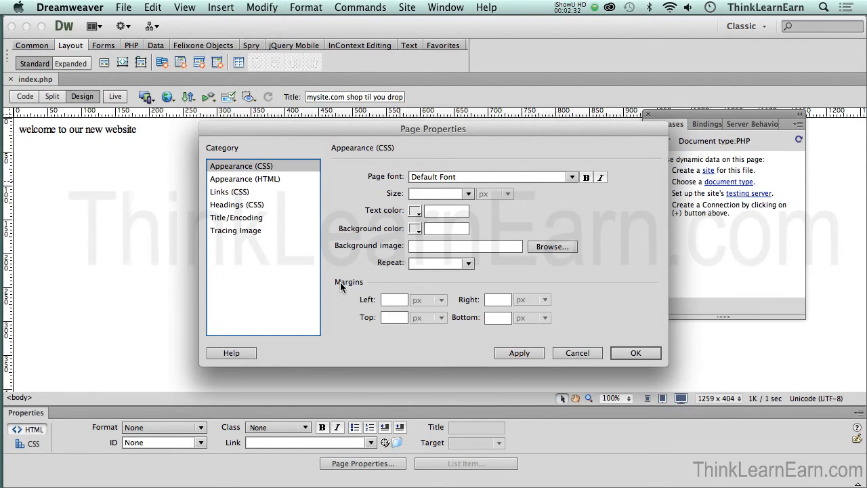
mouse_move(308, 237)
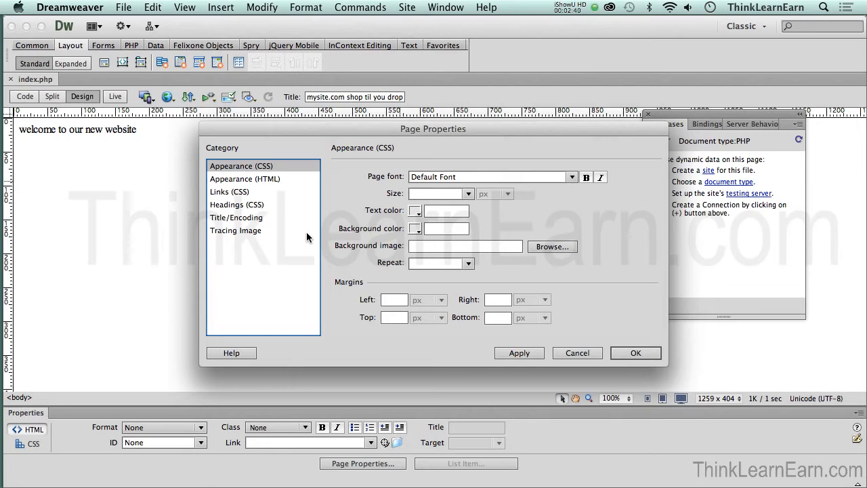
mouse_move(495, 201)
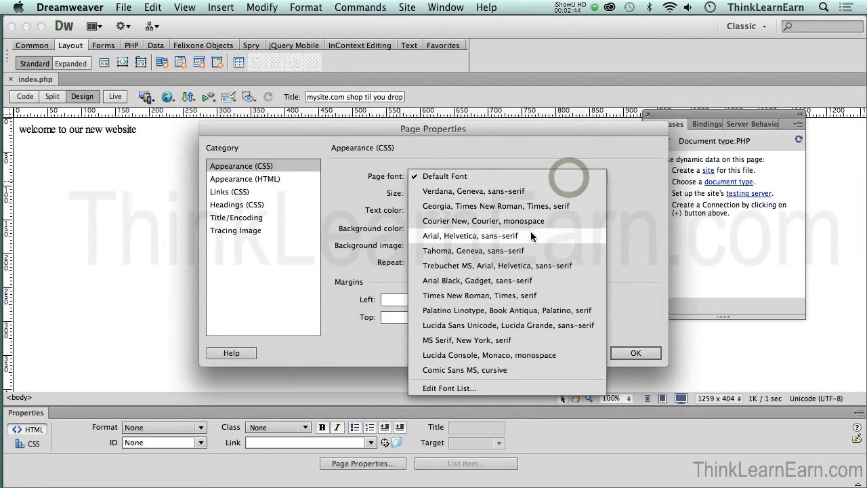
Step: Set the page font to Arial, Helvetica, sans-serif and background colour #6CC, and apply
click(470, 235)
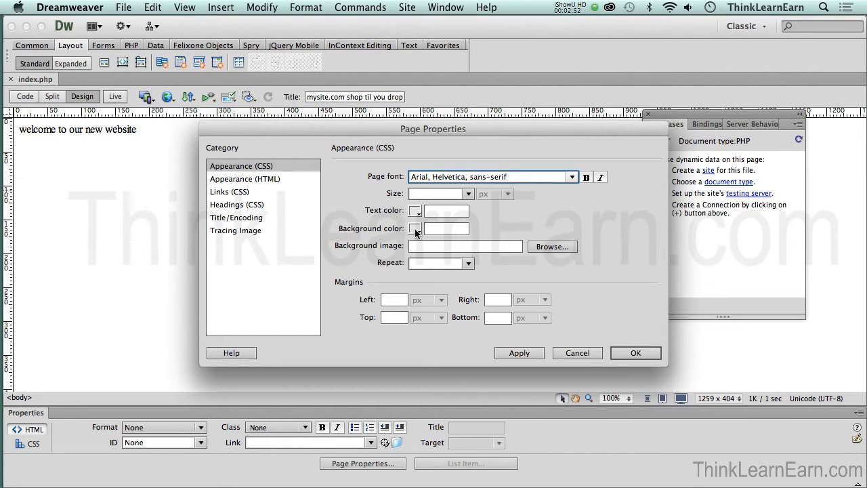
click(414, 227)
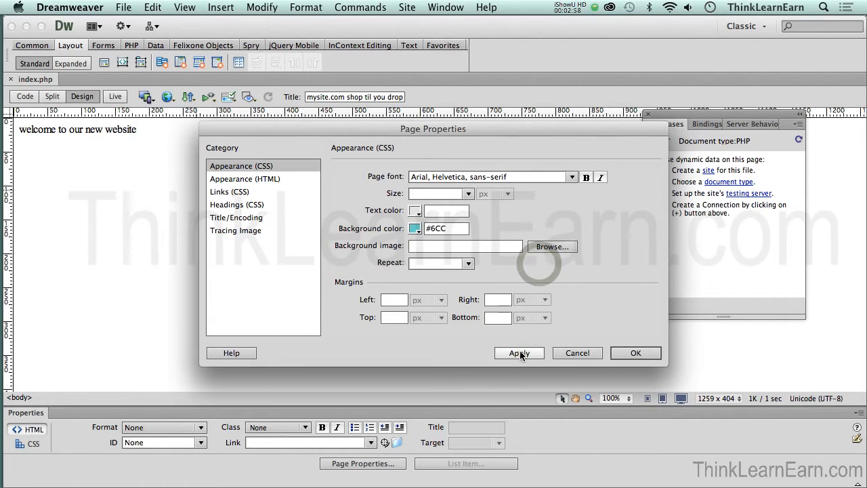
click(518, 352)
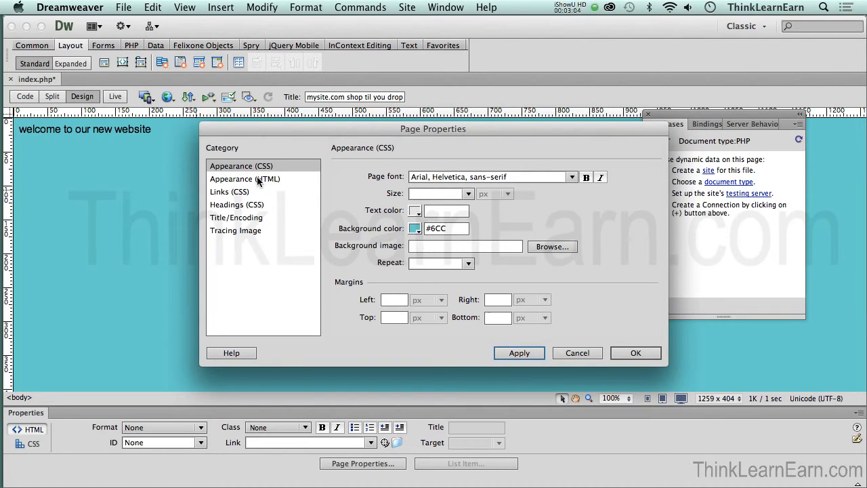
Step: In Appearance (HTML), set links to #333333 and visited links to #CC6633
click(245, 179)
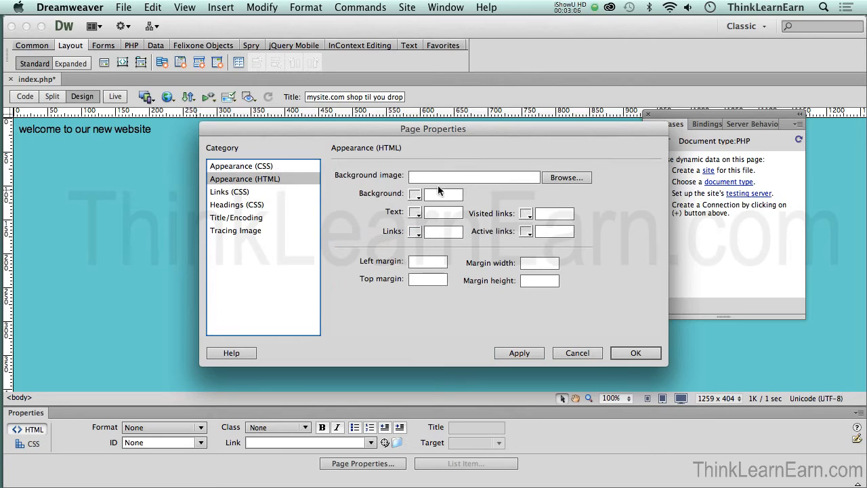
mouse_move(455, 250)
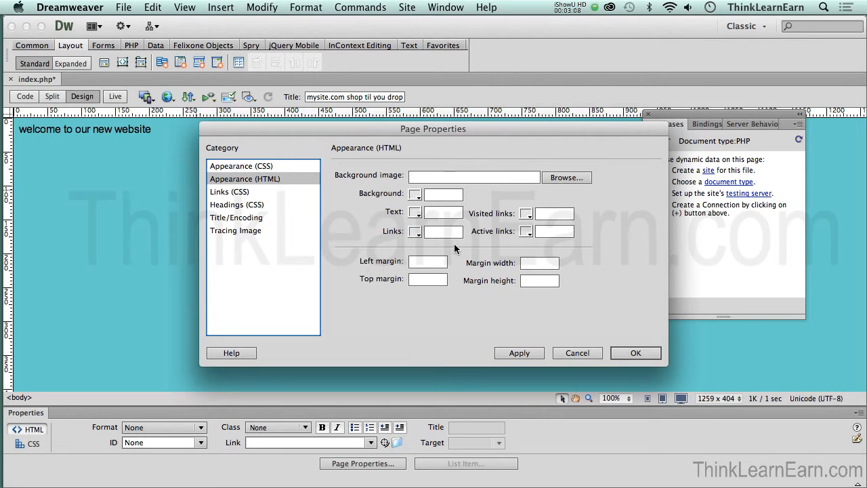
mouse_move(414, 218)
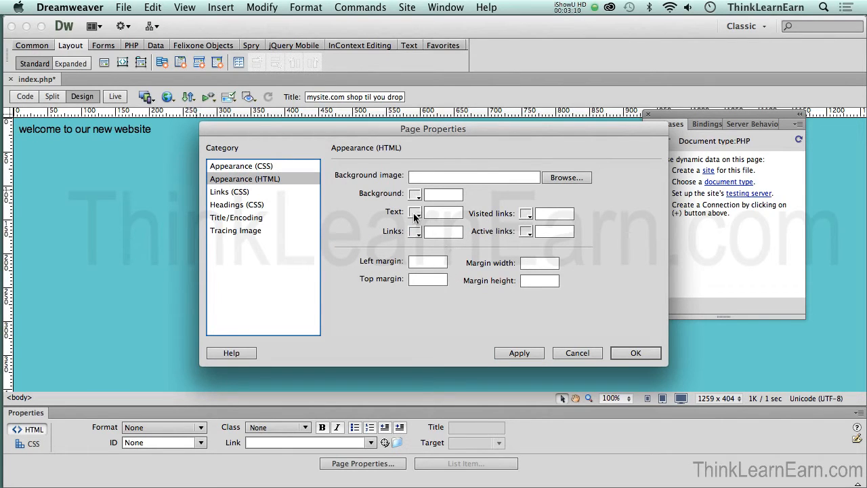
click(414, 230)
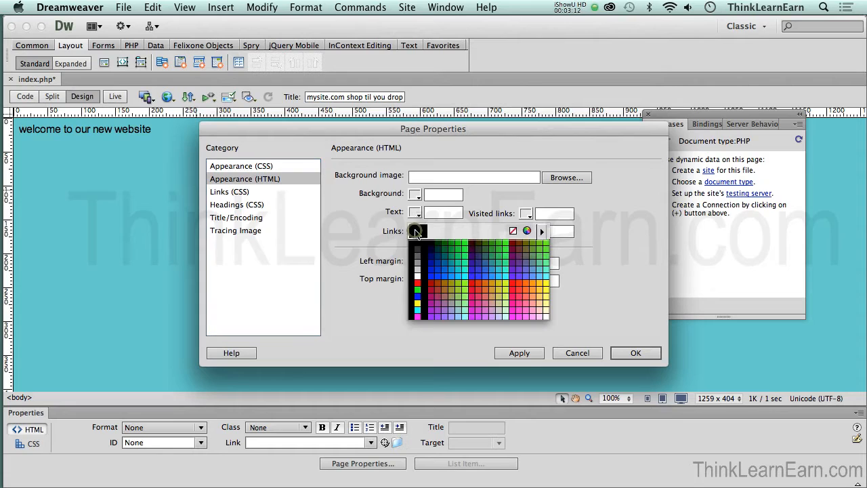
click(417, 230)
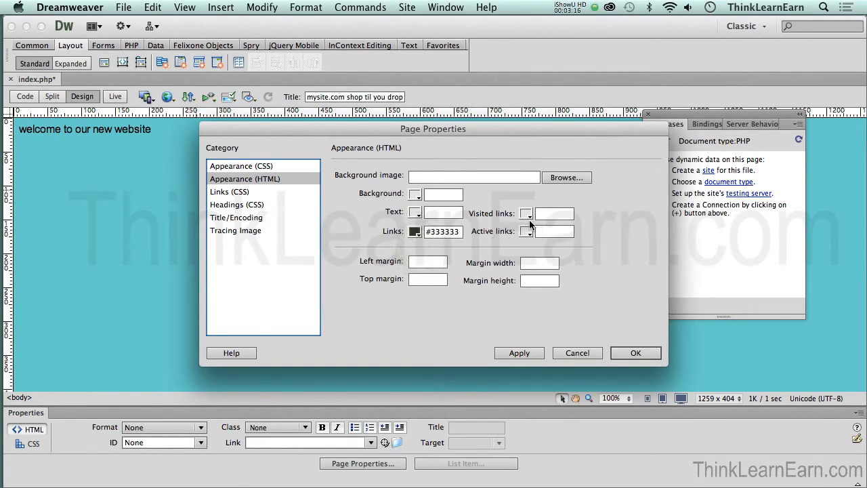
click(525, 212)
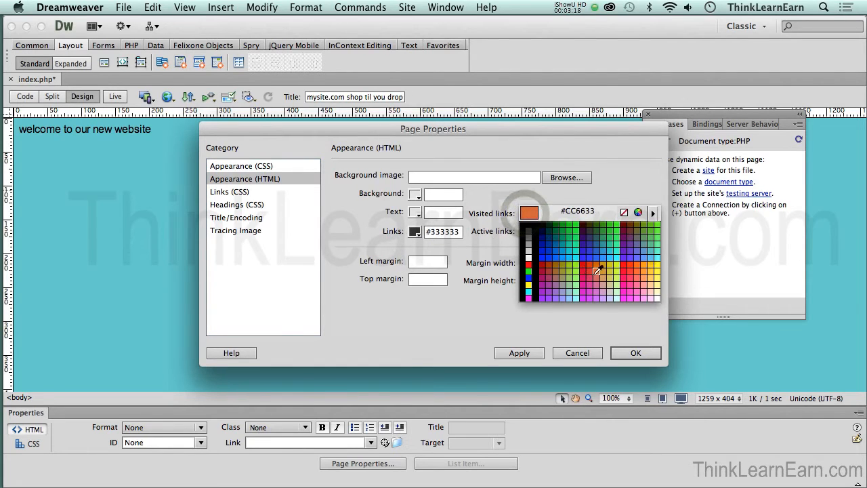
click(596, 271)
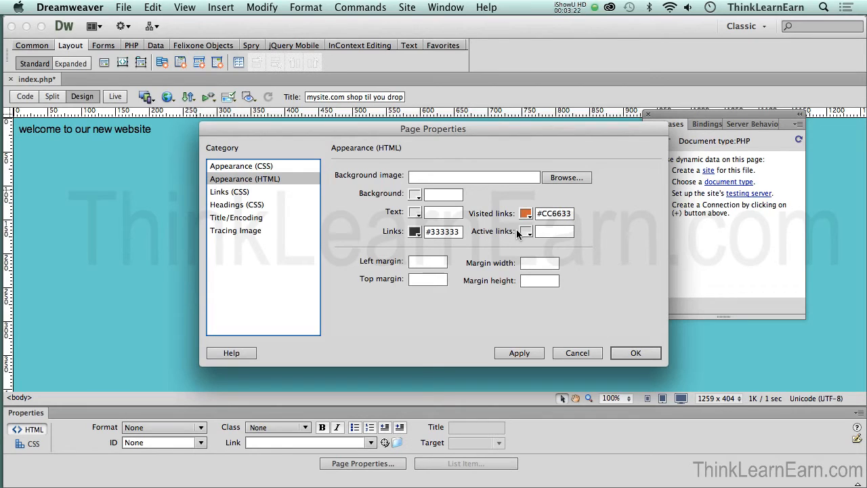
click(228, 192)
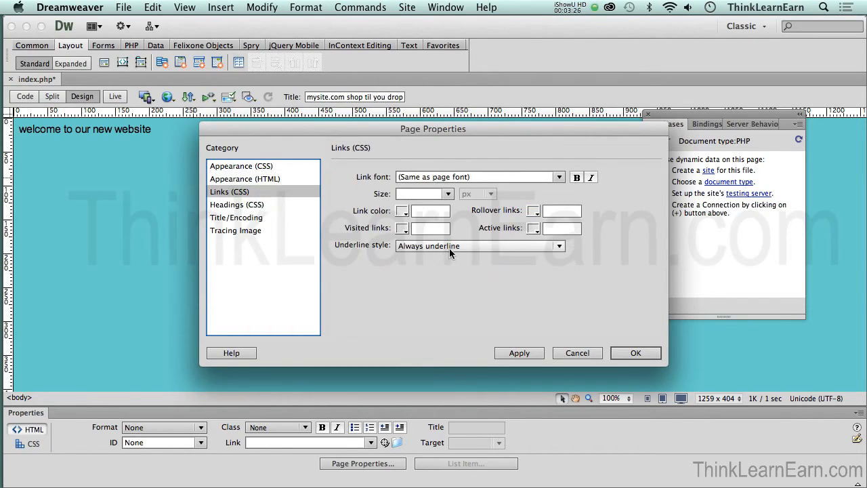
Step: Set link underline style to Never underline, then move to the Headings (CSS) settings
click(480, 245)
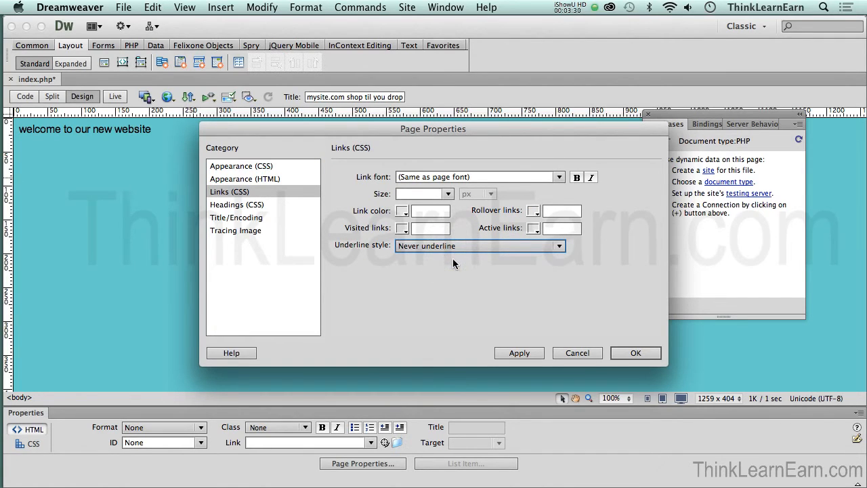
mouse_move(406, 296)
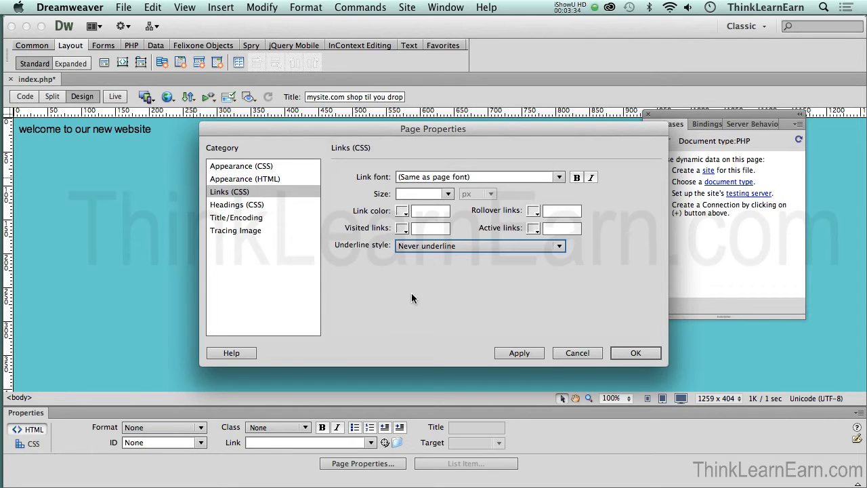
mouse_move(260, 246)
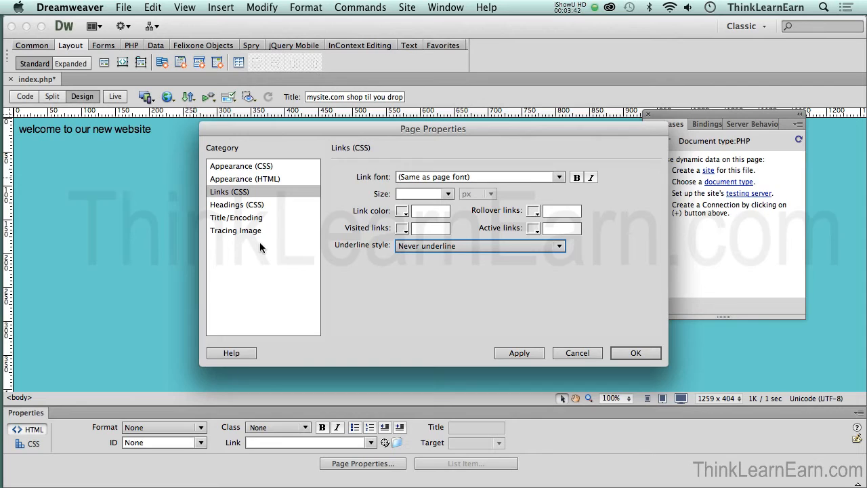
click(237, 204)
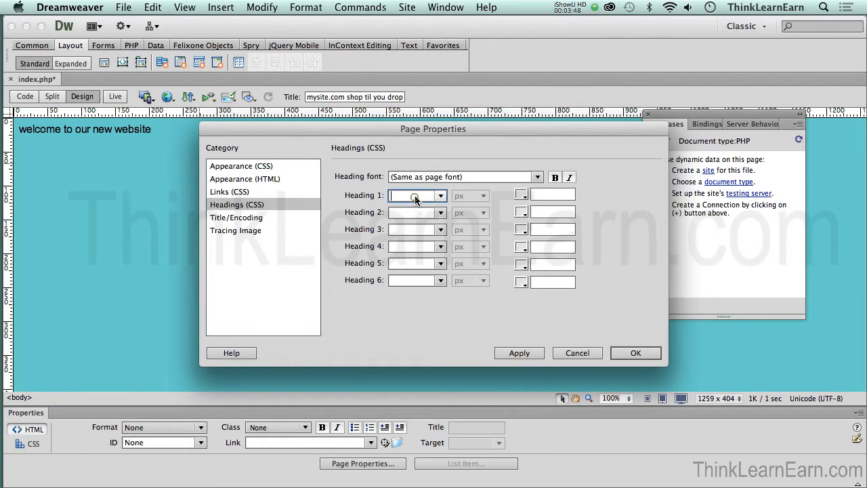
Step: Set Heading 1 to 2.5em in yellow (#FF0) and confirm the page properties
text(2)
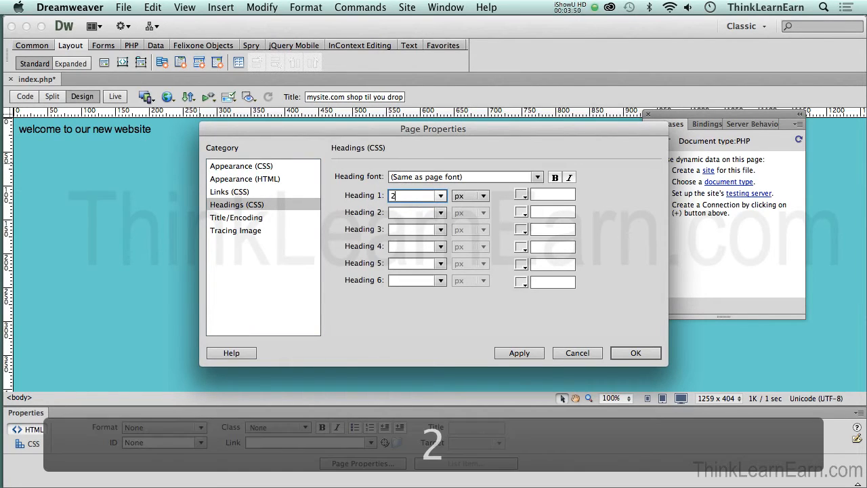
text(.5em)
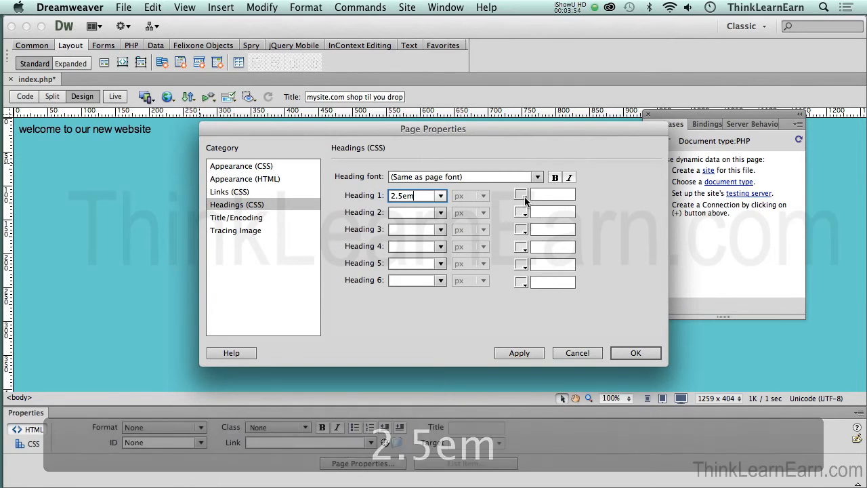
click(520, 195)
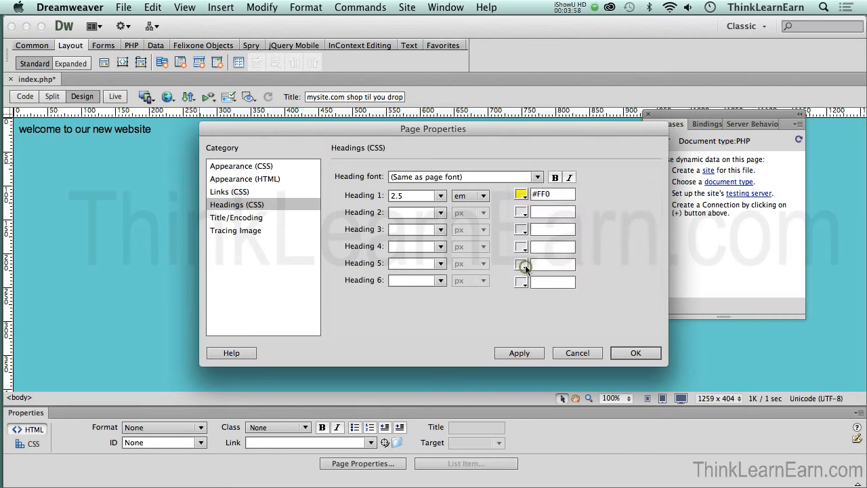
mouse_move(130, 165)
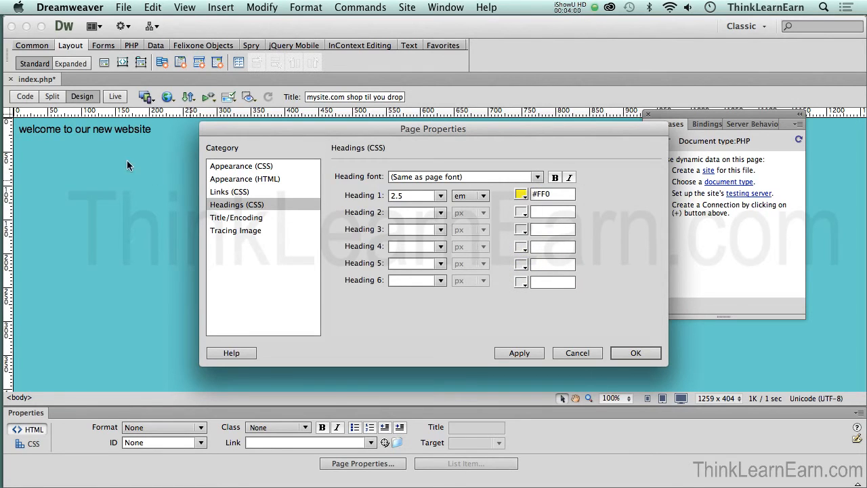
mouse_move(255, 257)
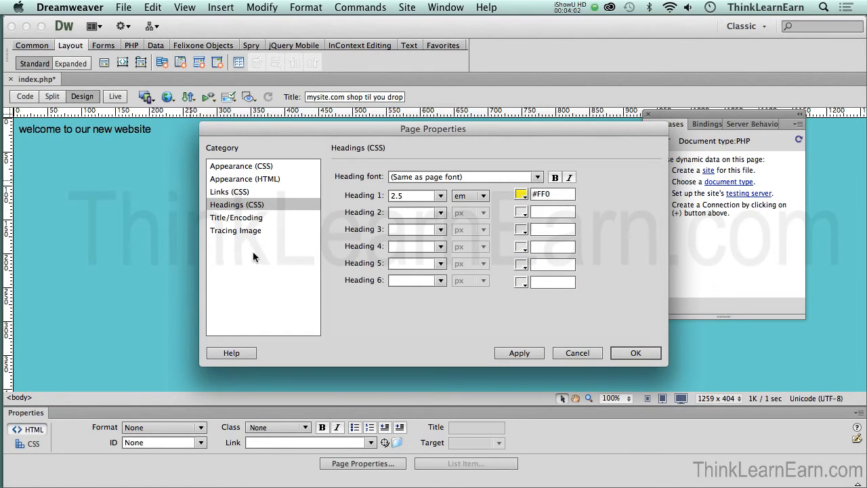
click(635, 352)
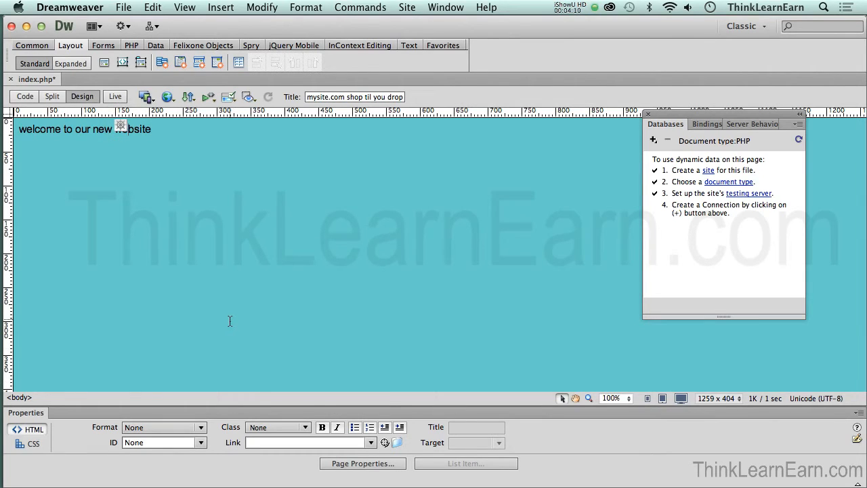
mouse_move(124, 417)
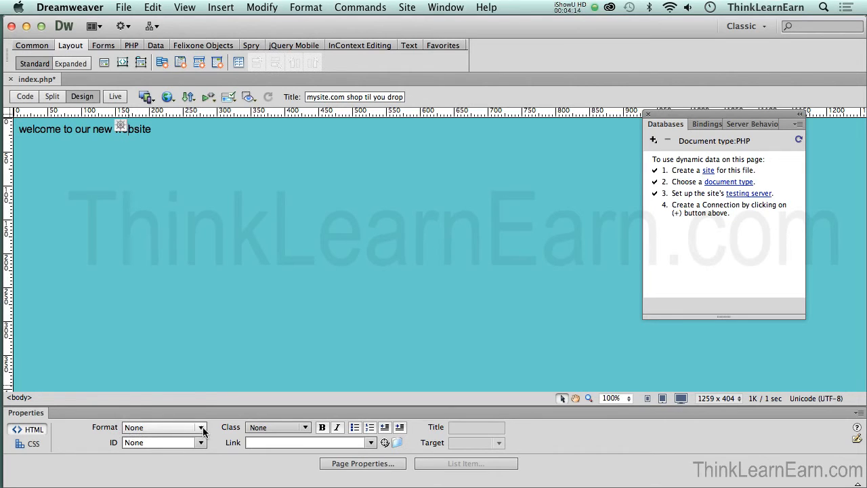
Step: Format the welcome text as Heading 1 and review the paragraph format options without changes
click(201, 427)
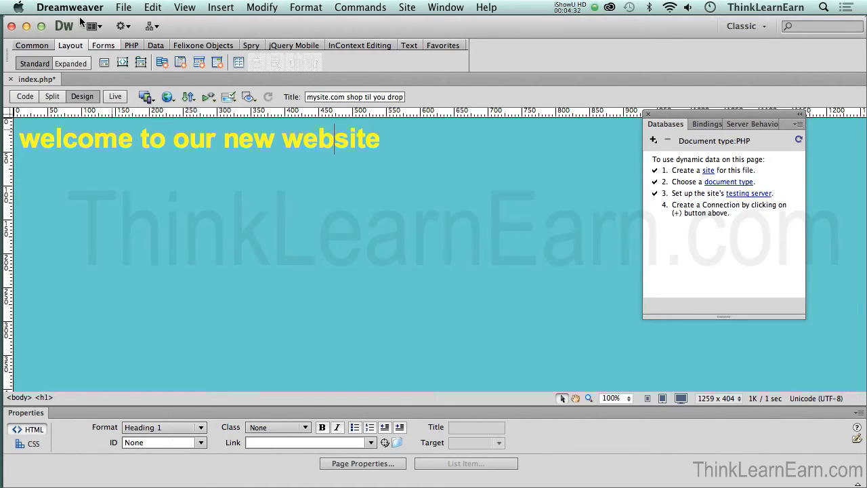
mouse_move(376, 32)
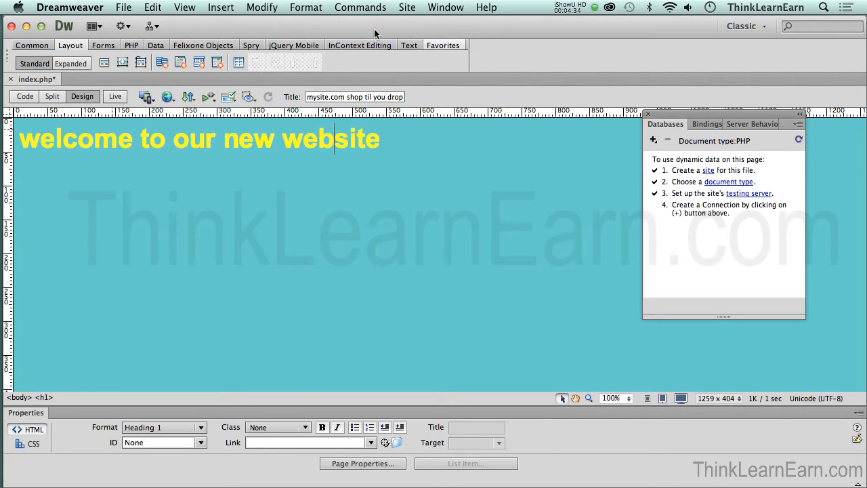
click(306, 8)
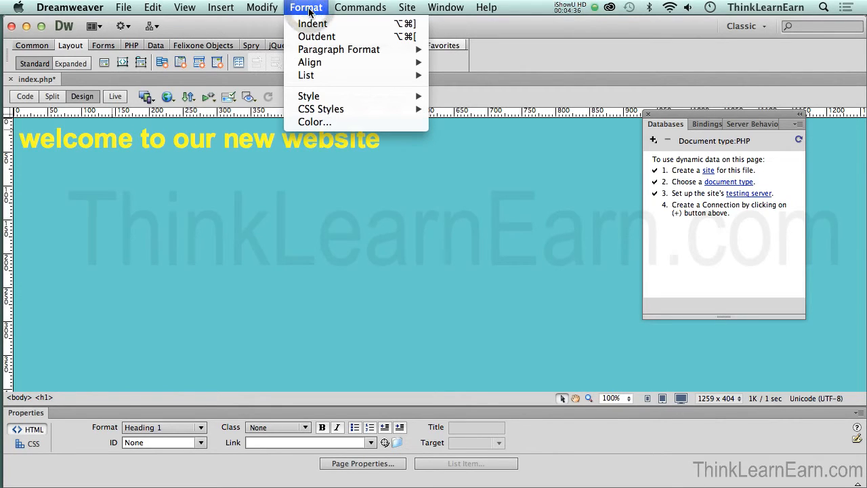
mouse_move(339, 49)
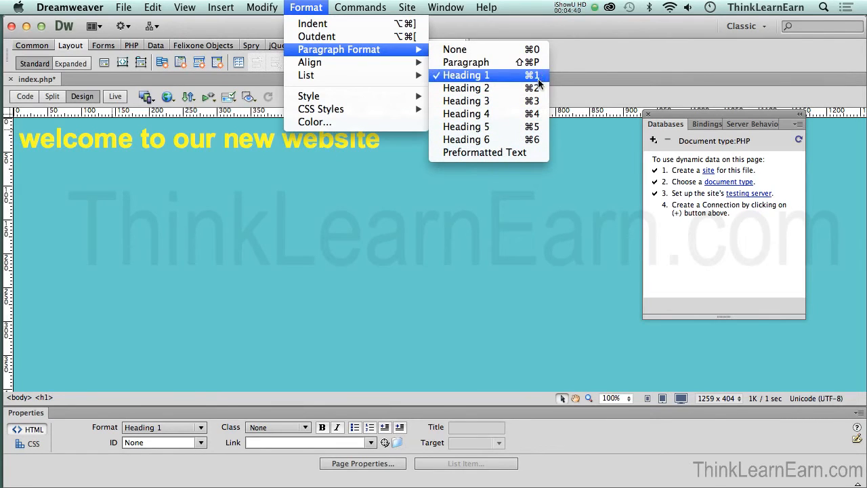
mouse_move(466, 138)
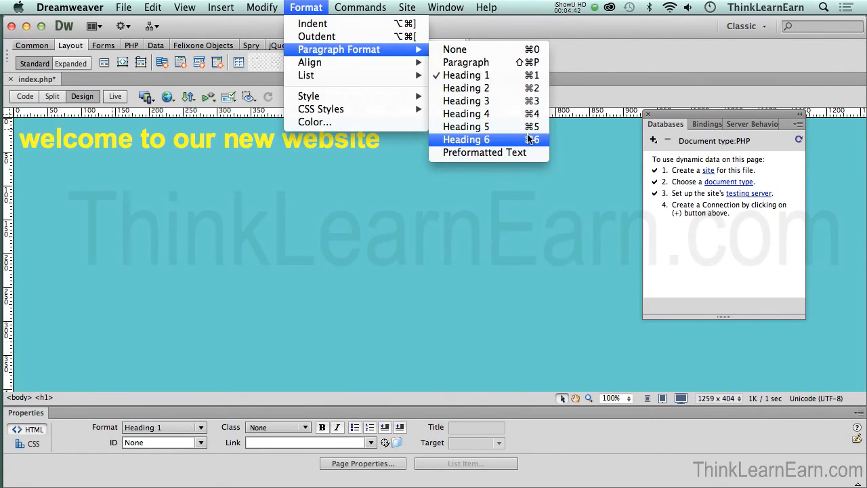
mouse_move(466, 100)
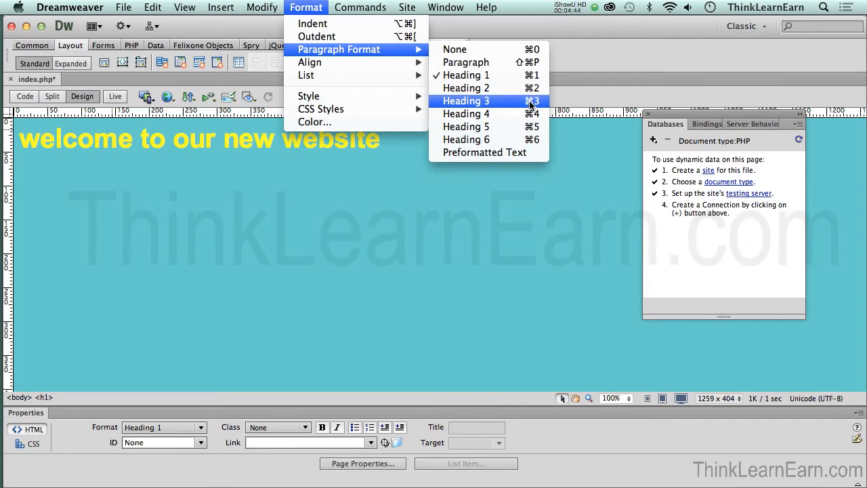
mouse_move(365, 142)
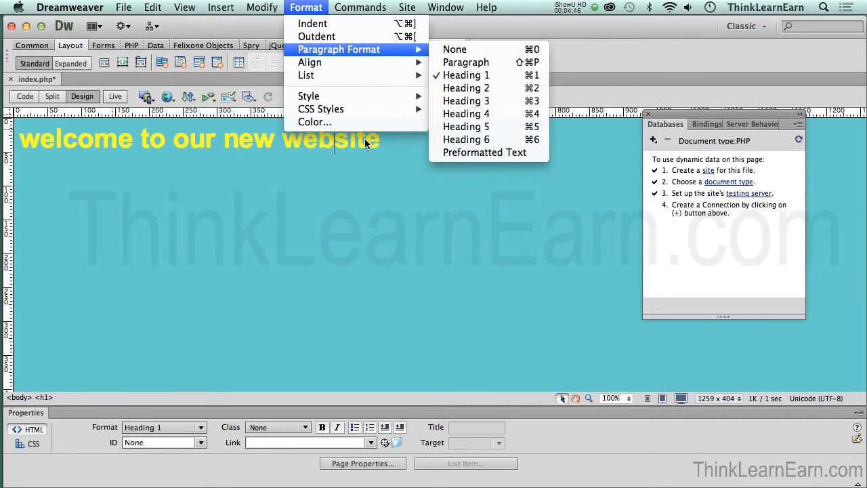
click(365, 139)
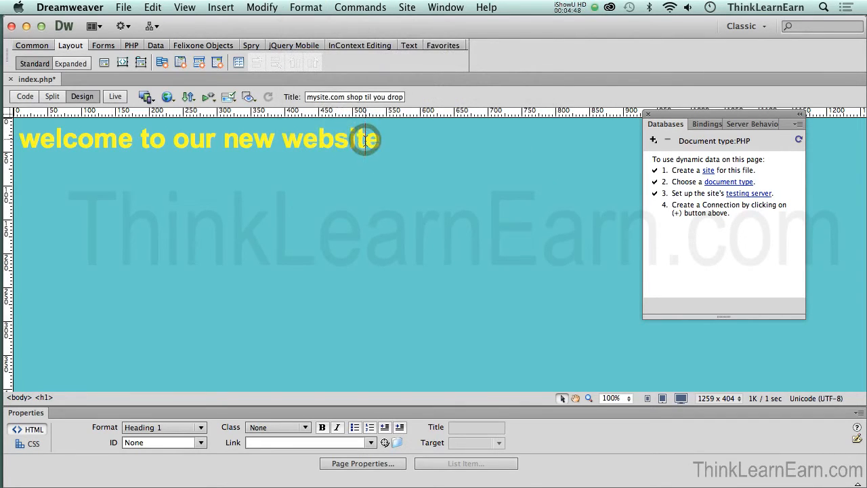
mouse_move(314, 138)
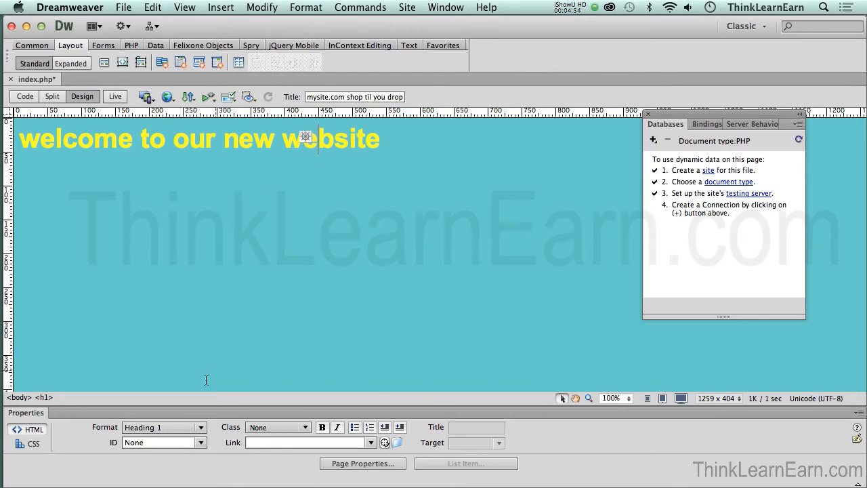
Step: Centre the welcome heading via its CSS properties and reduce its size from 2.5 to 2em
click(34, 444)
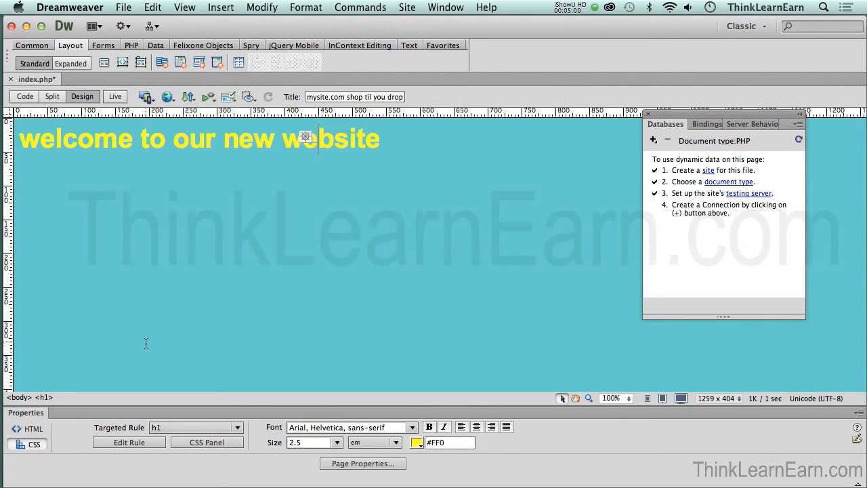
mouse_move(283, 360)
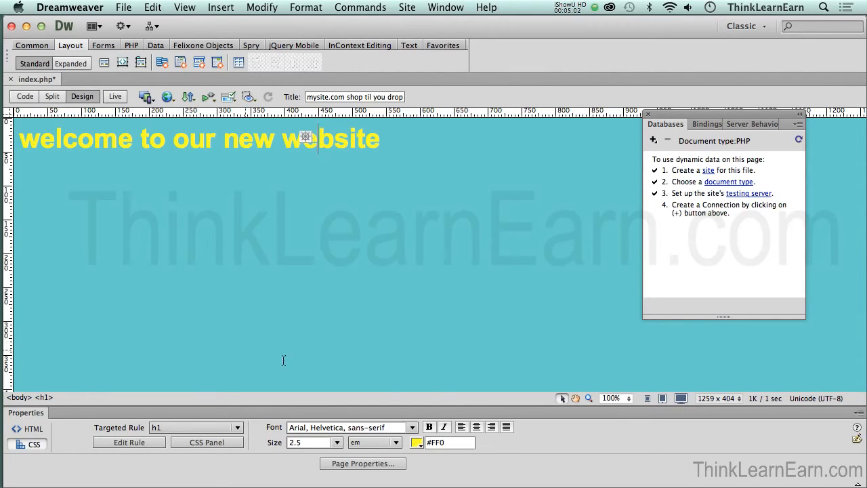
click(476, 426)
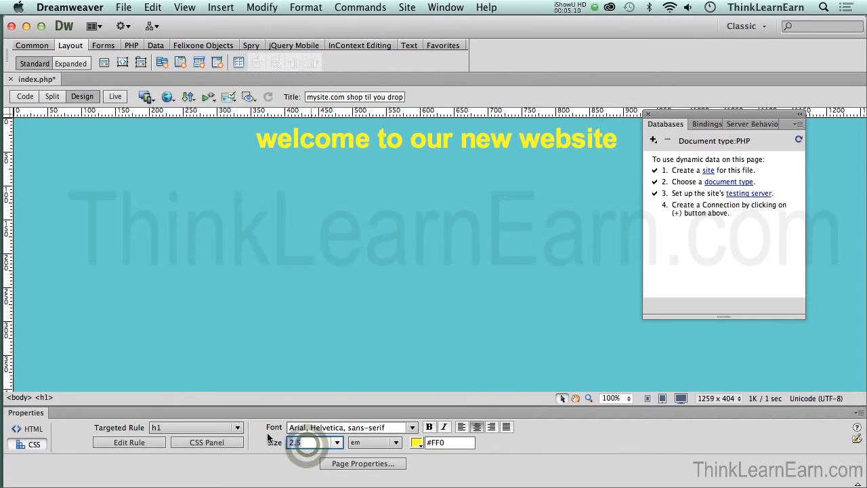
text(2)
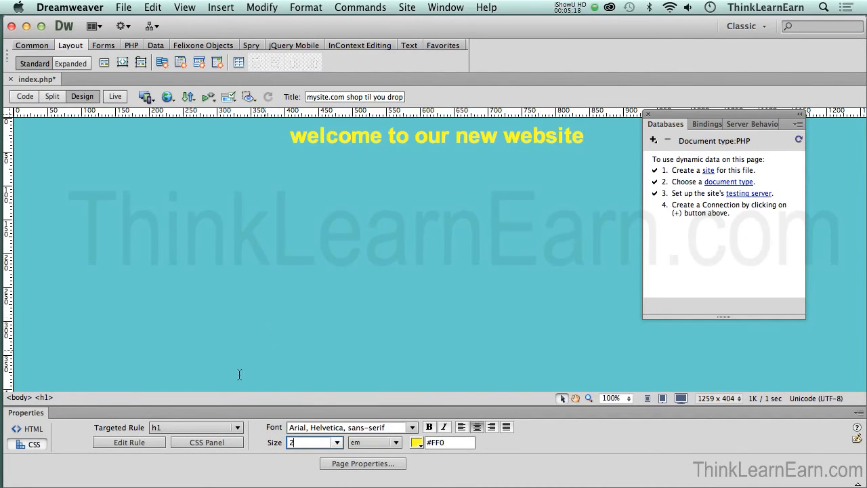
mouse_move(162, 458)
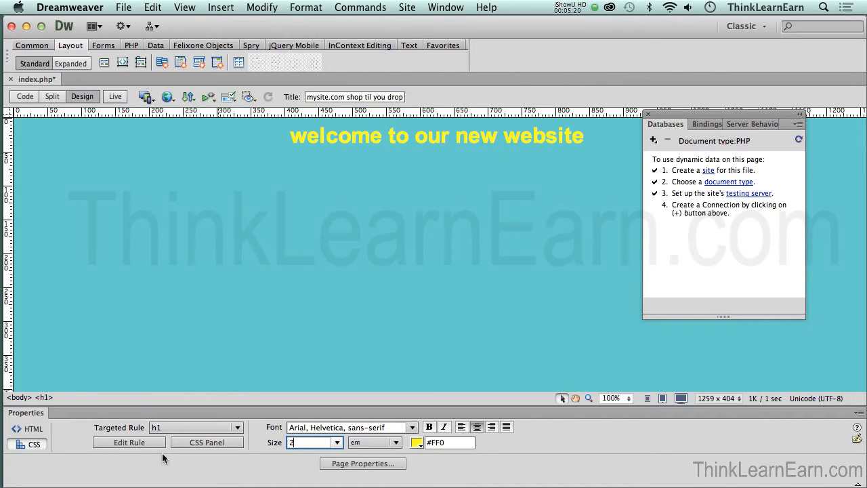
Step: Edit the h1 rule to set Text-transform to capitalize and apply it to the heading
click(128, 441)
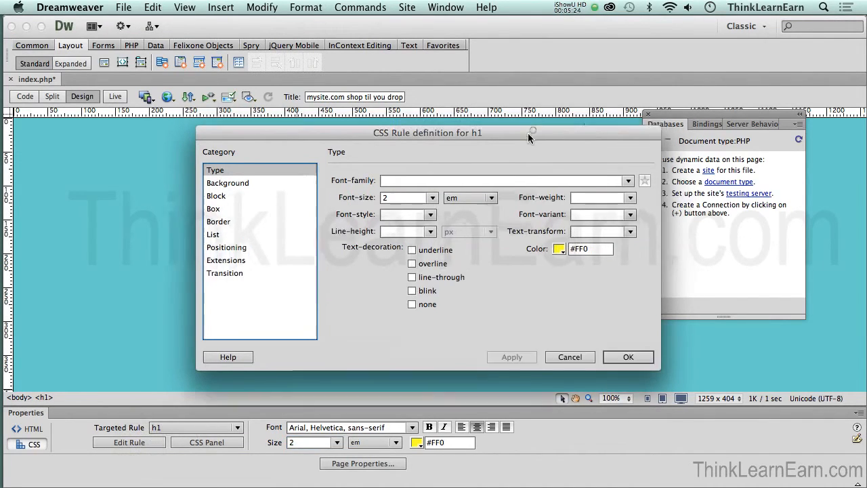
click(628, 357)
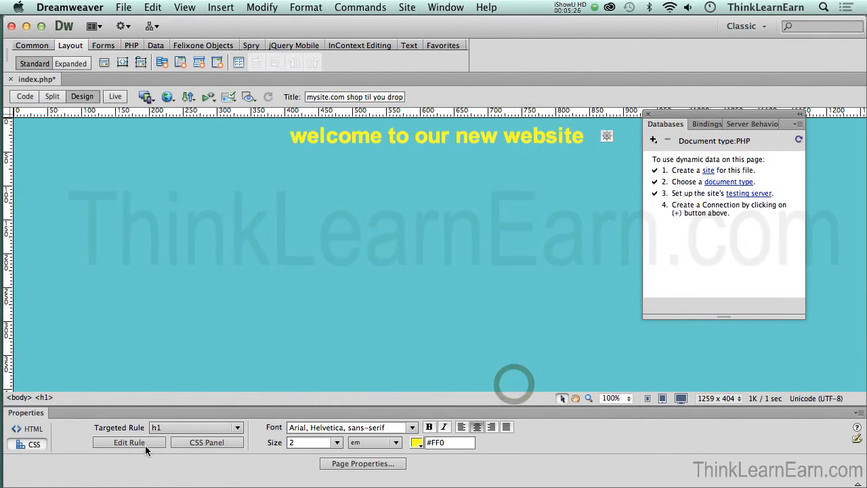
click(129, 442)
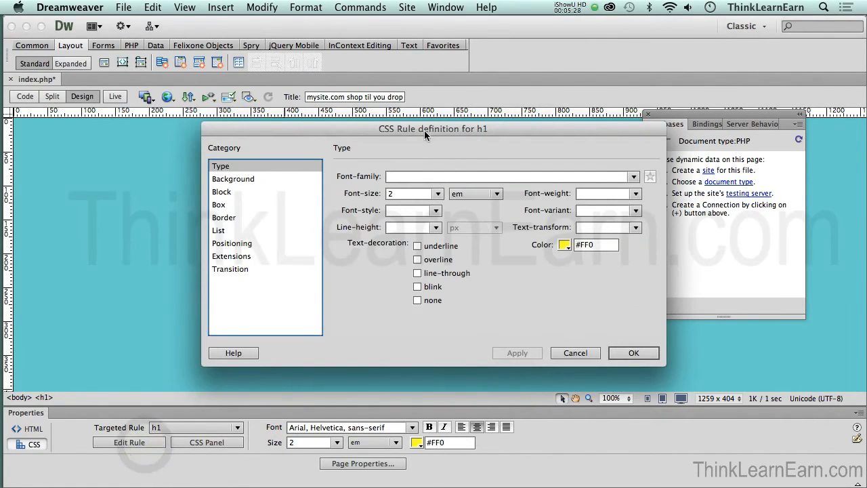
drag(432, 127, 379, 152)
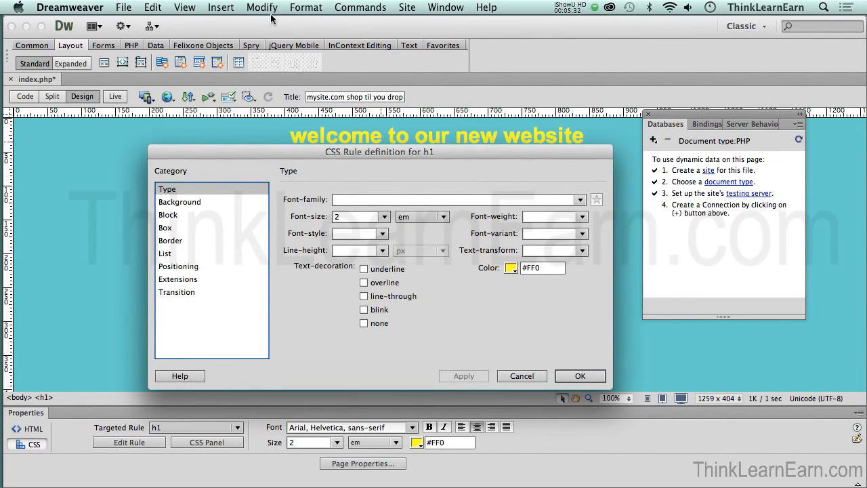
mouse_move(555, 264)
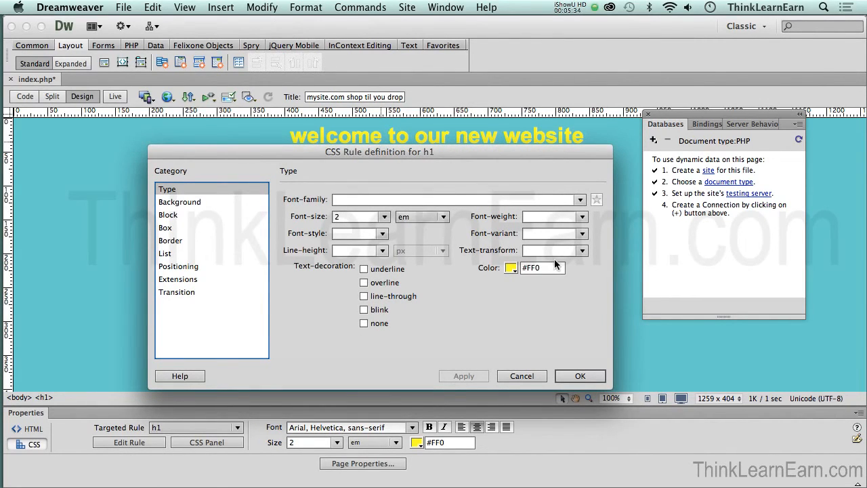
click(581, 249)
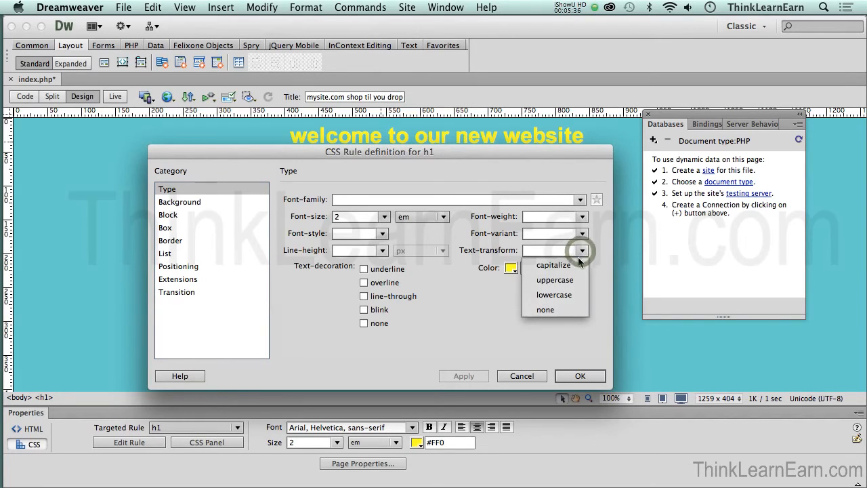
click(553, 264)
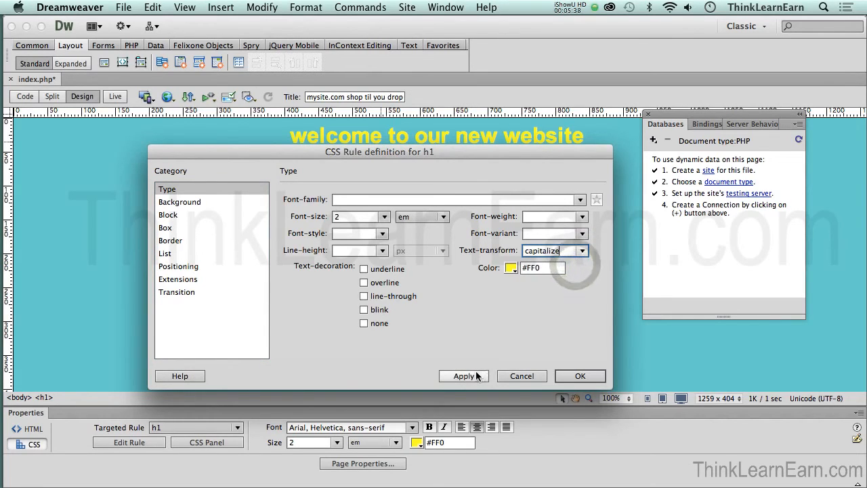
click(579, 377)
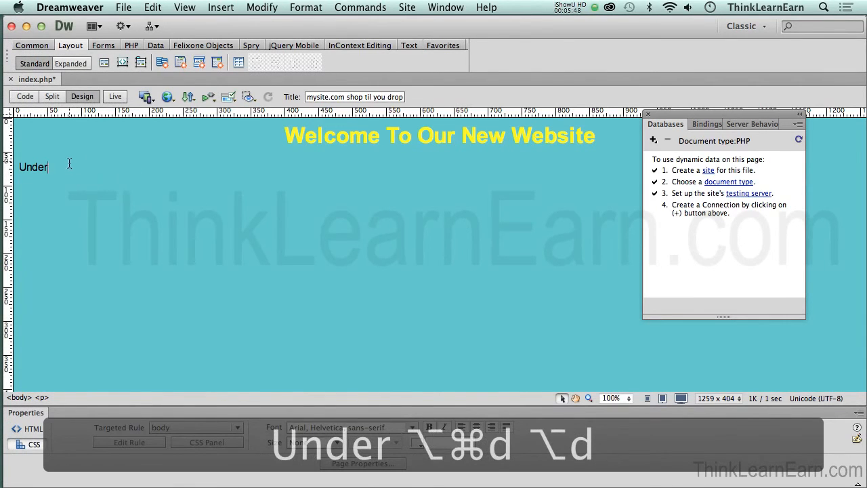
Step: Add a centred 'Under Development - Coming' line beneath the heading
text(Develop)
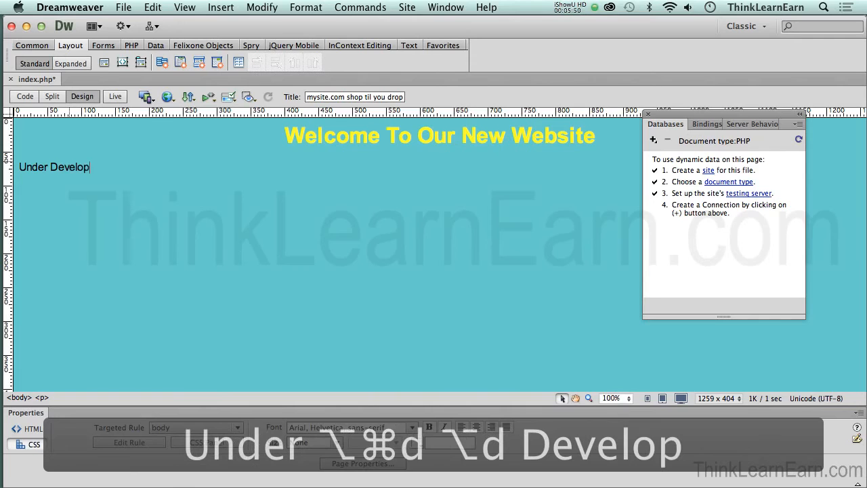
text(ment)
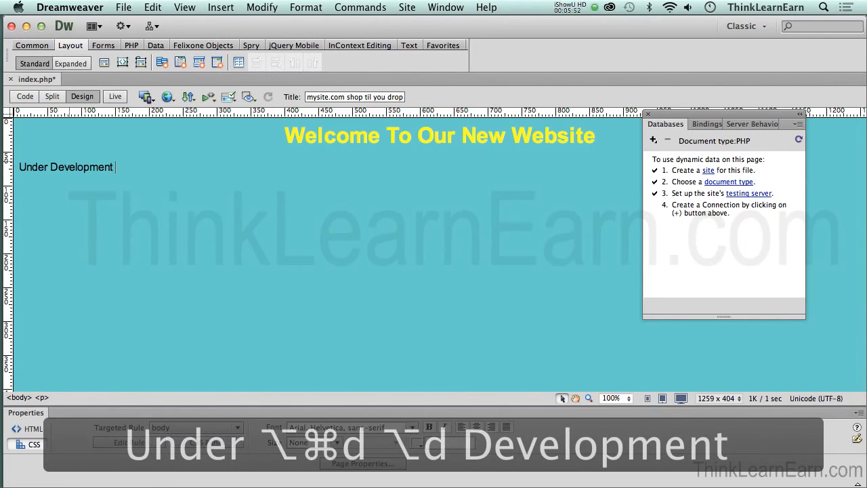
text(- Com)
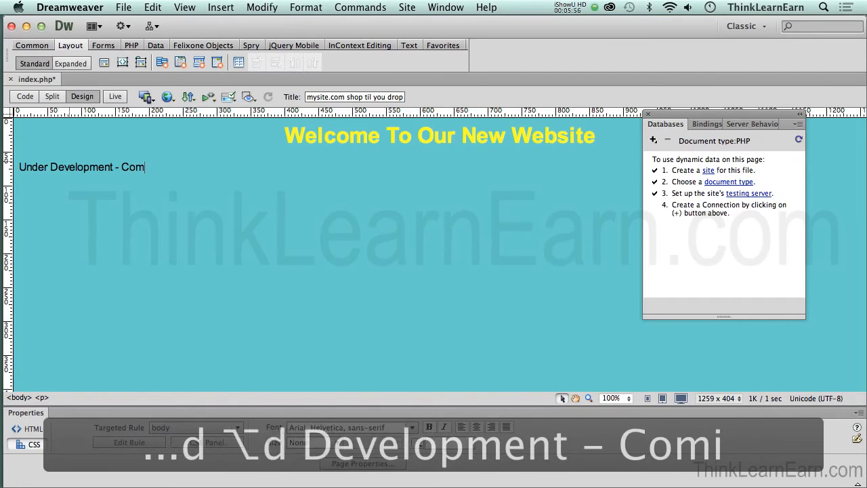
text(ing)
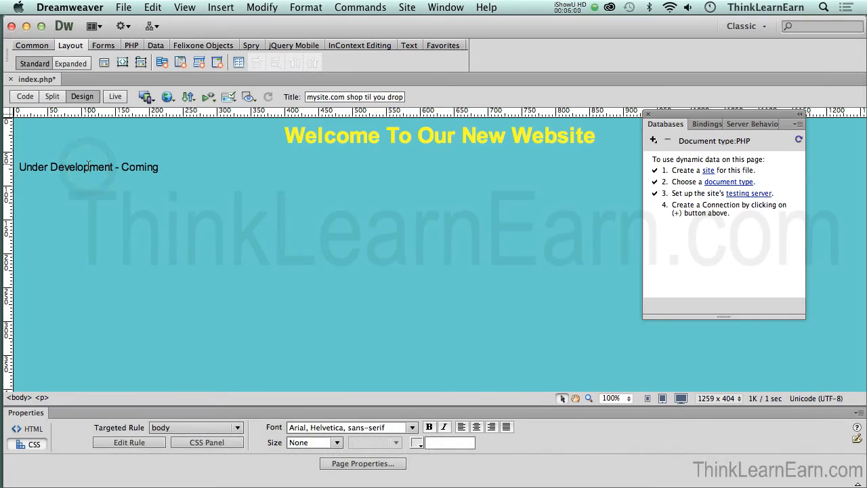
click(476, 426)
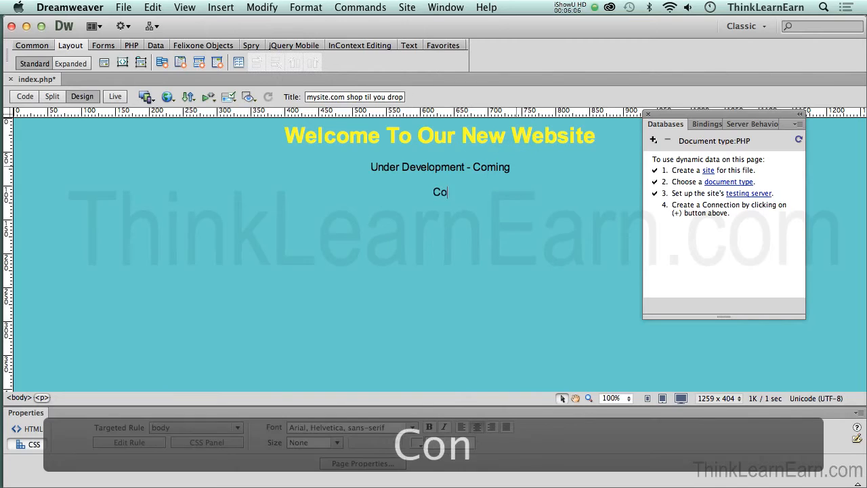
Step: Add a 'Contact us' line below it and save the page
text(ntact us)
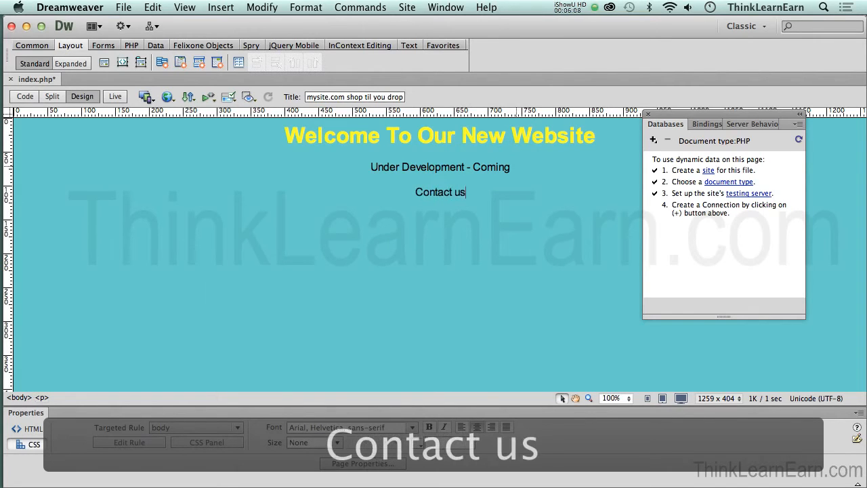
key(cmd+s)
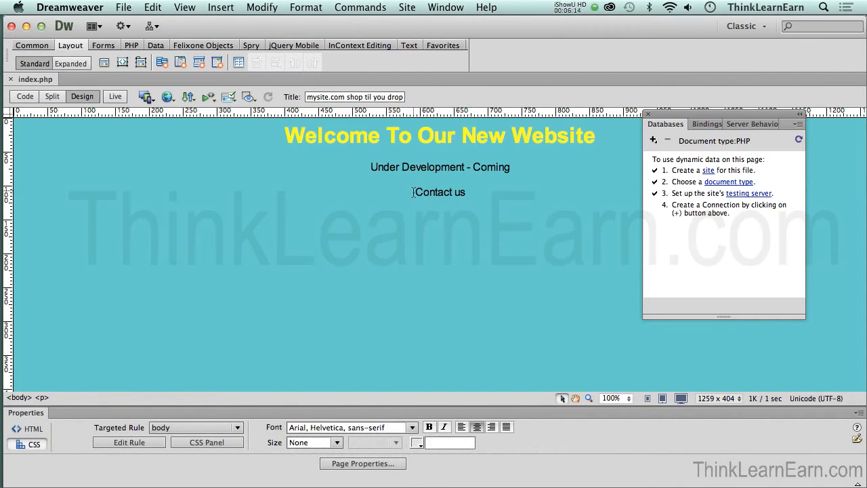
Step: Select the 'Contact us' text in Design view ready for linking
click(464, 192)
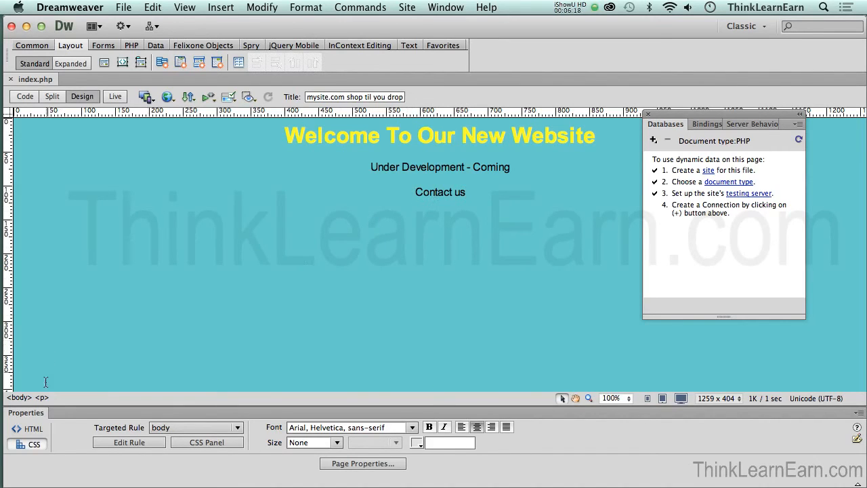
click(463, 192)
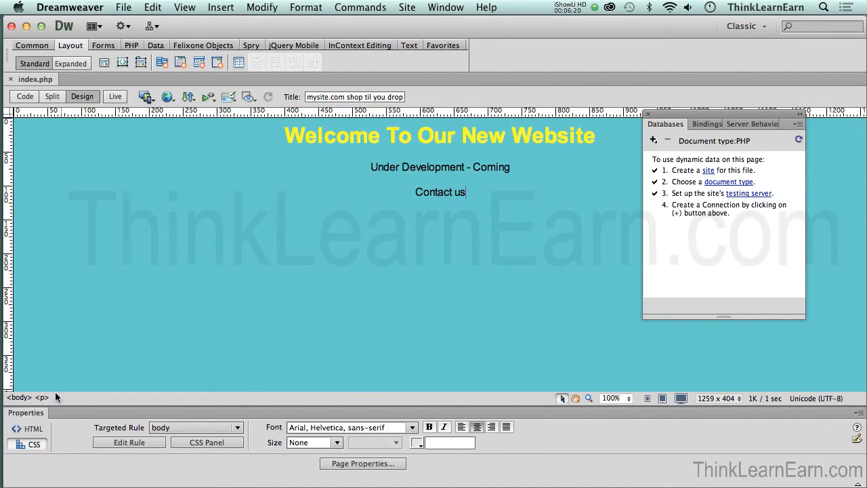
double_click(439, 193)
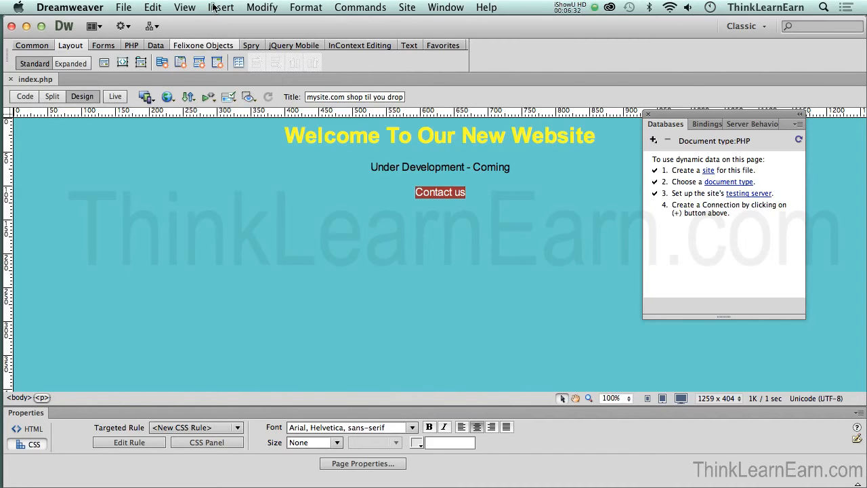
Step: Start inserting an Email Link on the selected text from the Insert menu
click(220, 8)
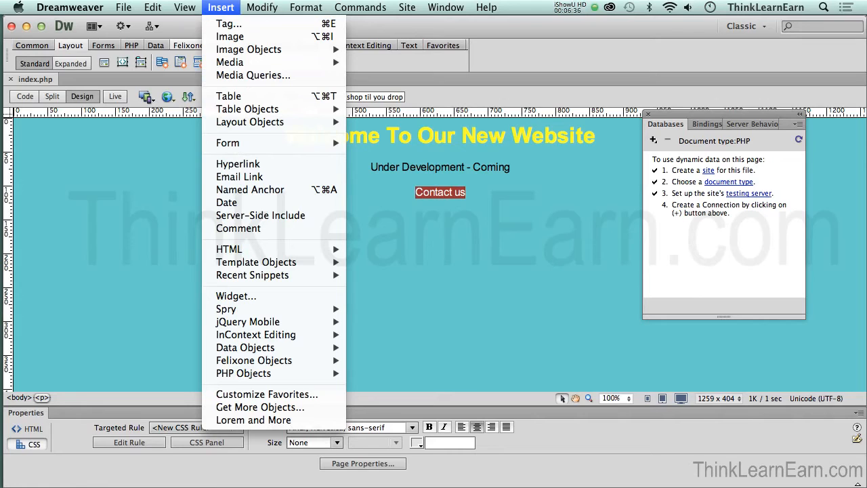
mouse_move(231, 37)
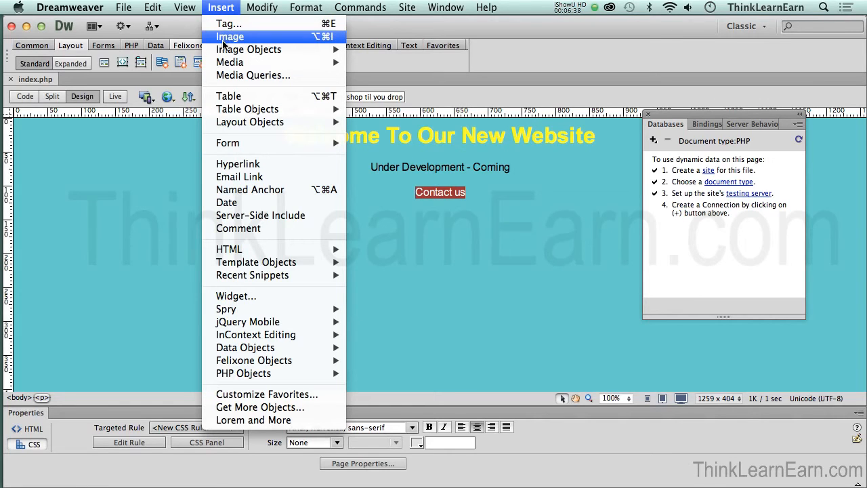
mouse_move(231, 62)
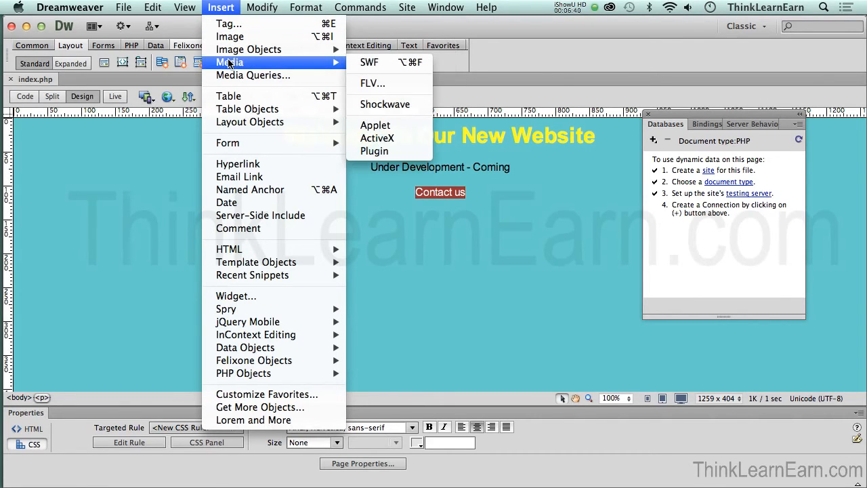
mouse_move(228, 144)
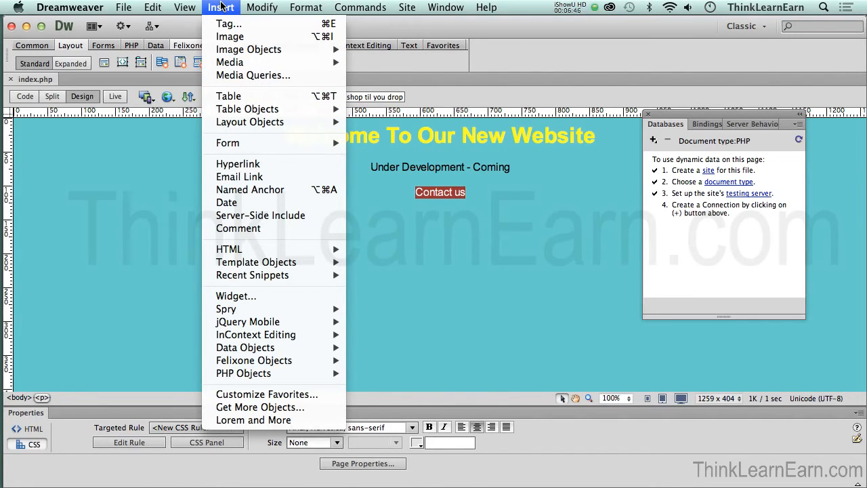
mouse_move(238, 163)
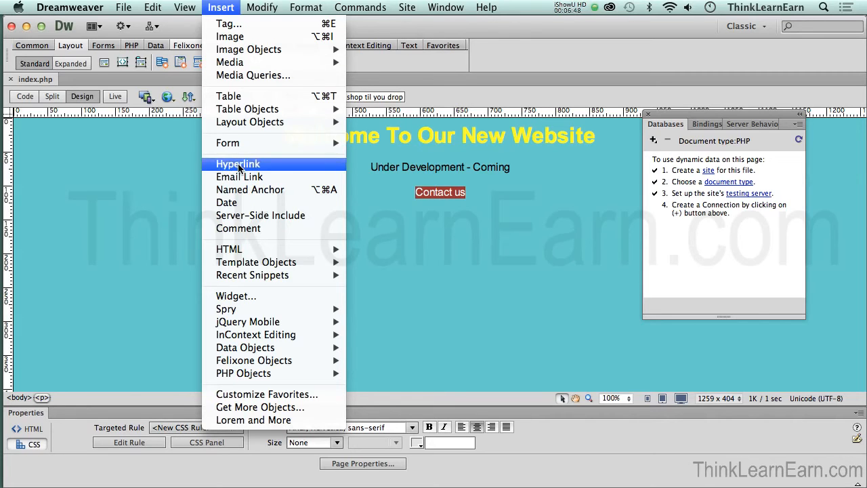
click(238, 176)
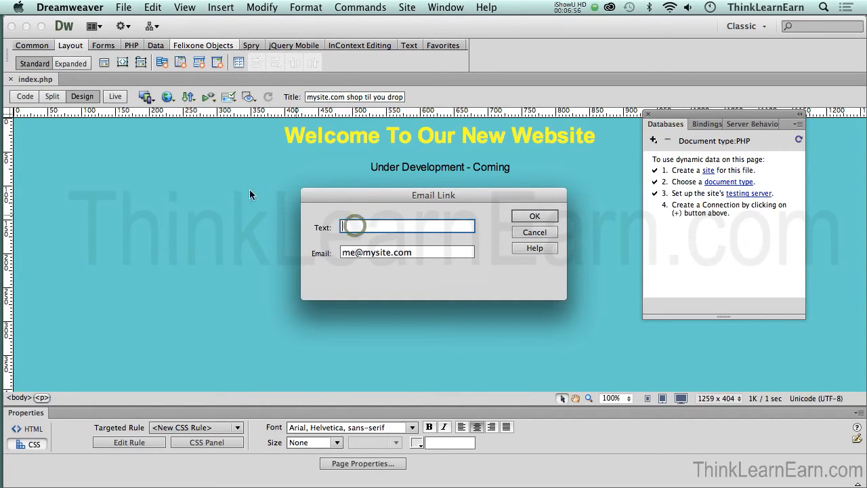
mouse_move(172, 183)
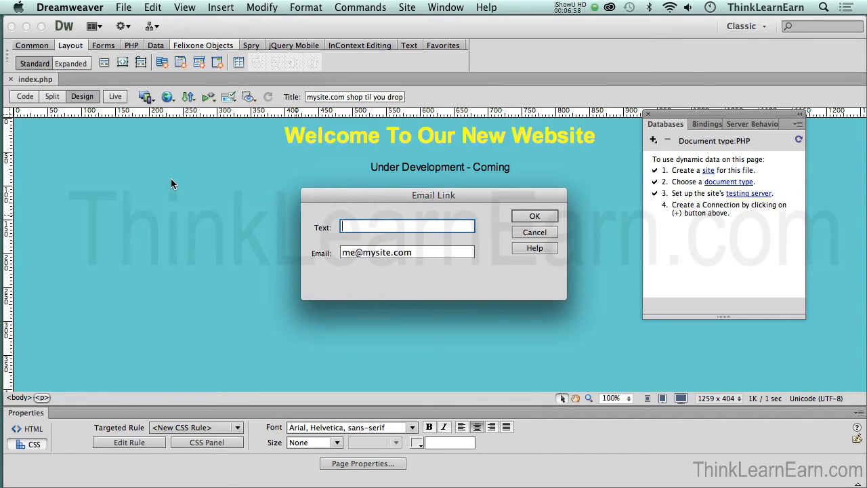
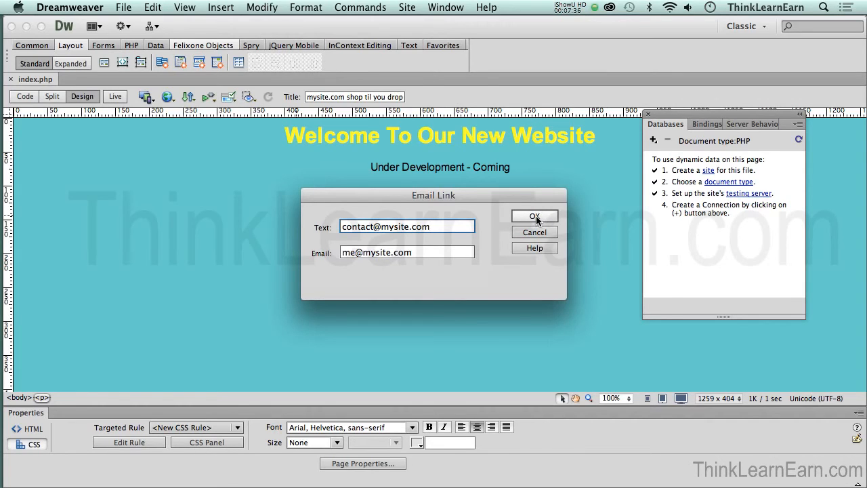
click(533, 216)
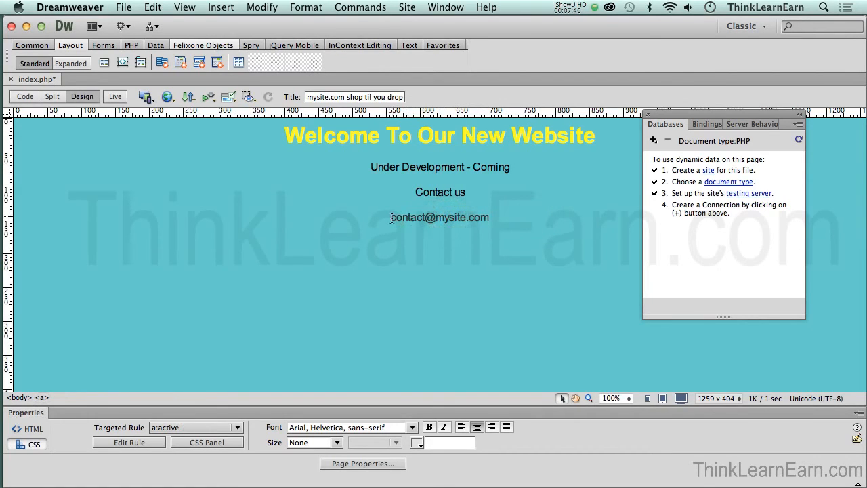
double_click(439, 217)
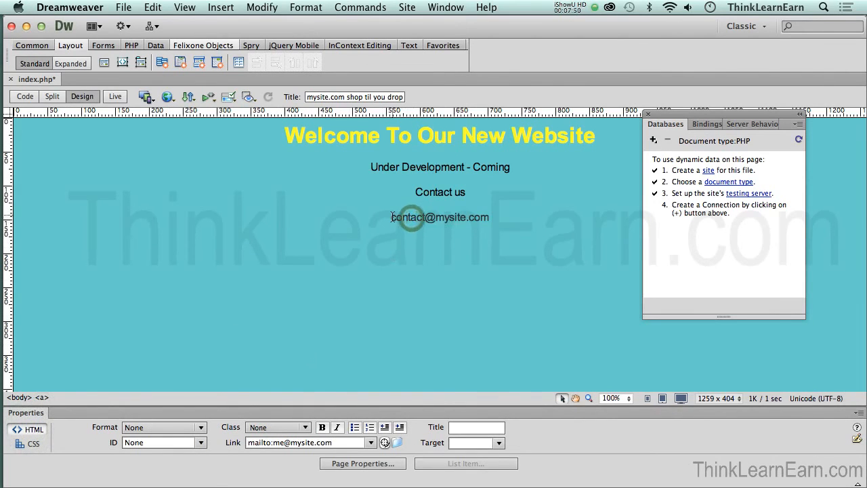
double_click(439, 216)
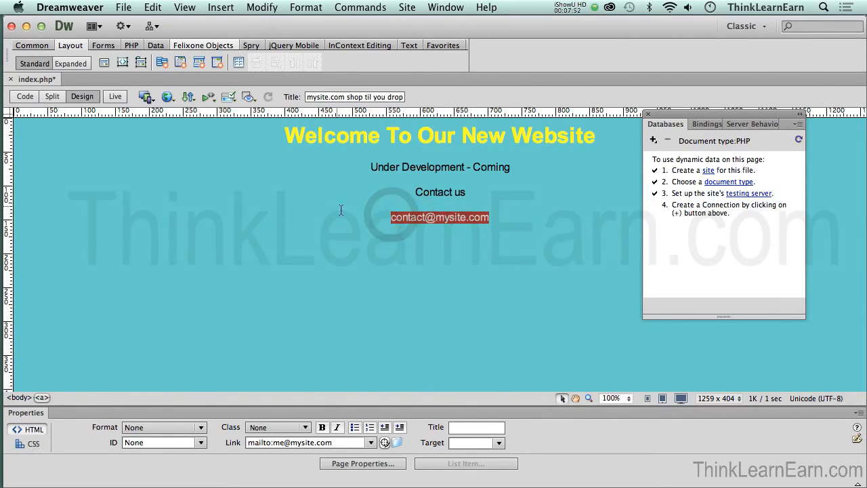
click(419, 193)
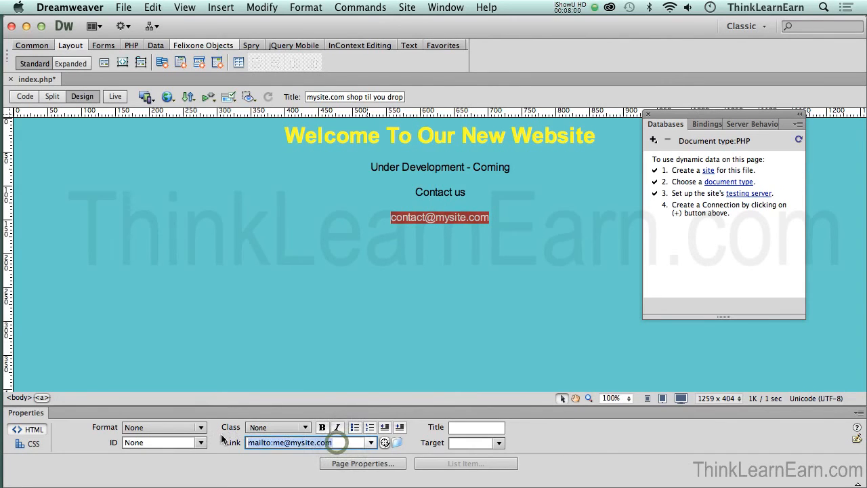
key(cmd+x)
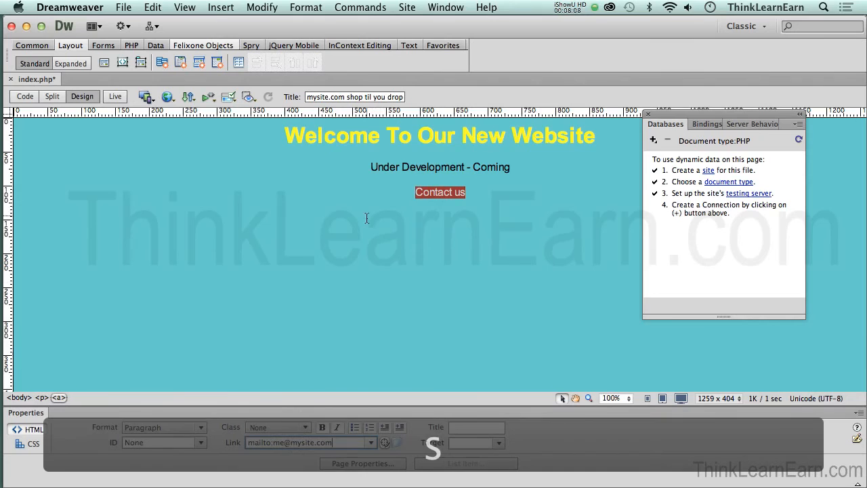
Step: In Page Properties Appearance (HTML), set the Links colour to white #FFFFFF and apply it
click(363, 463)
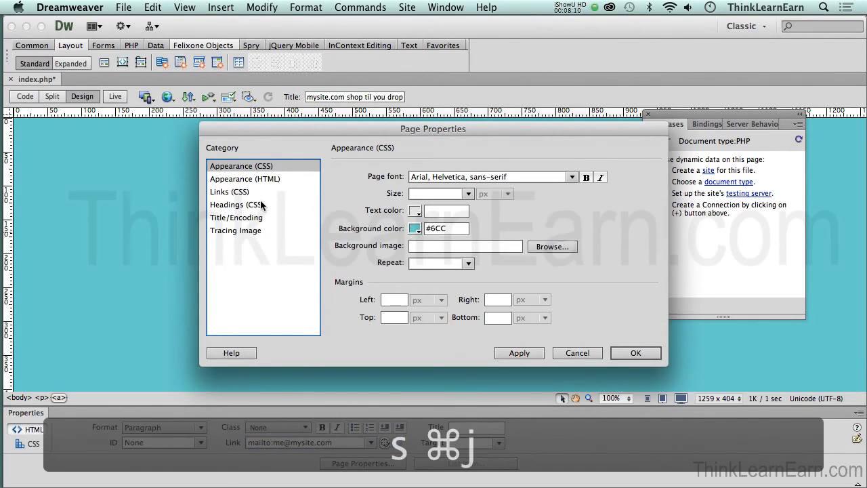
click(235, 204)
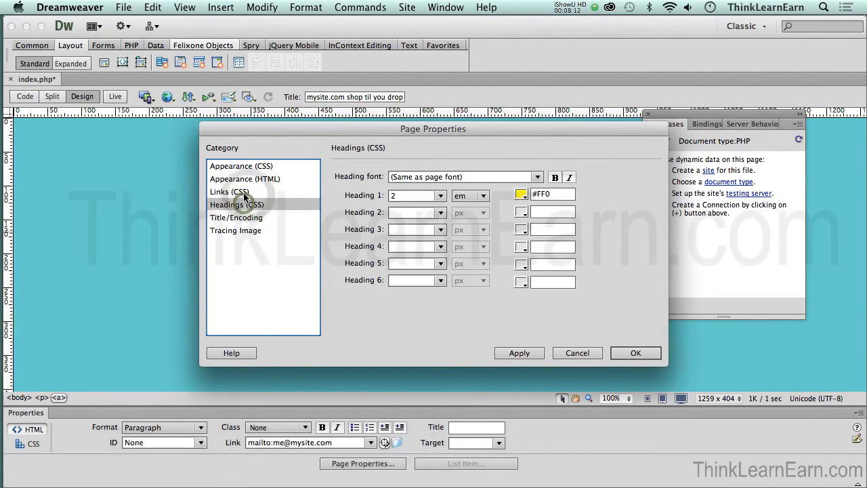
click(244, 179)
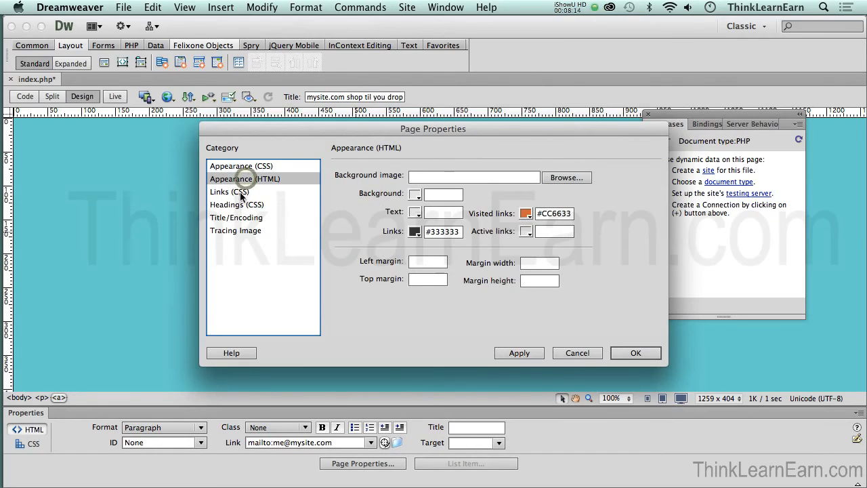
drag(434, 129, 609, 244)
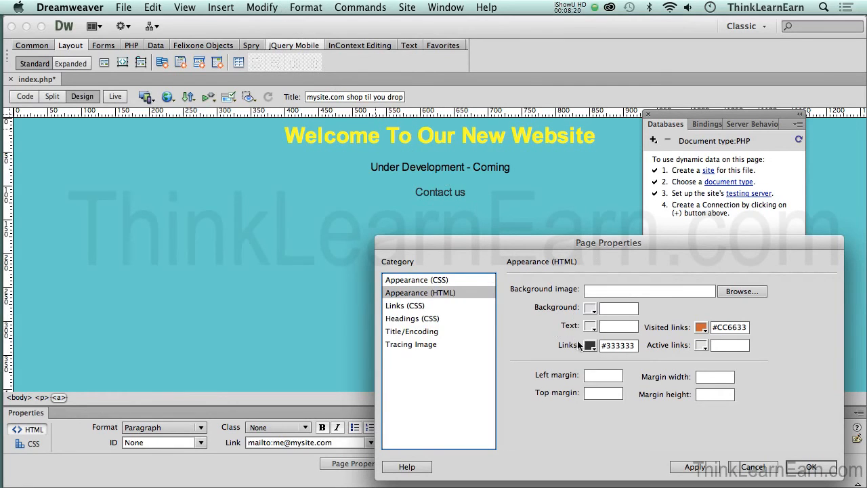
click(588, 345)
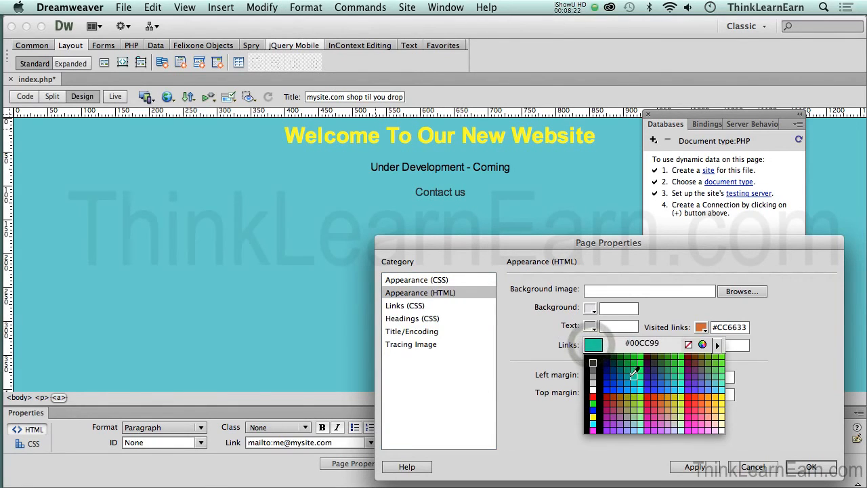
click(634, 374)
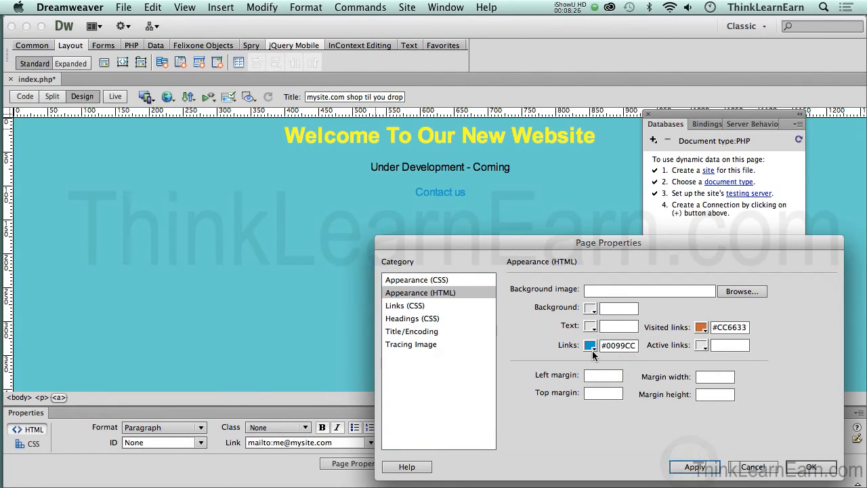
click(590, 345)
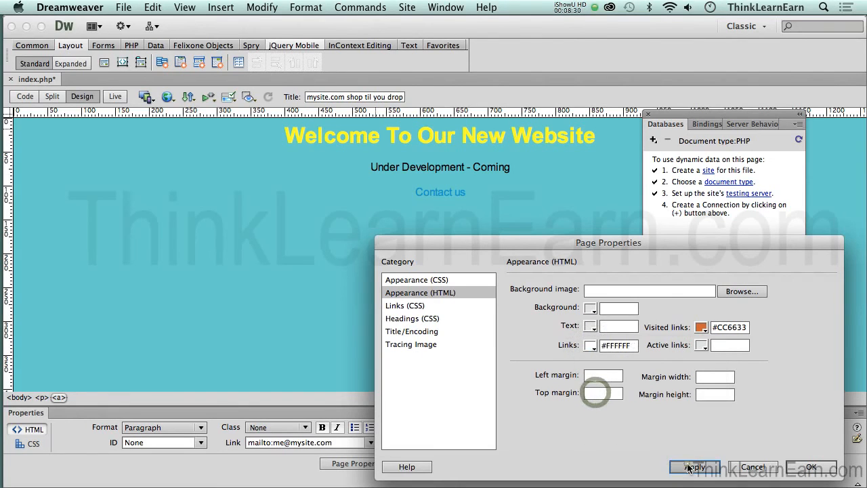
click(694, 466)
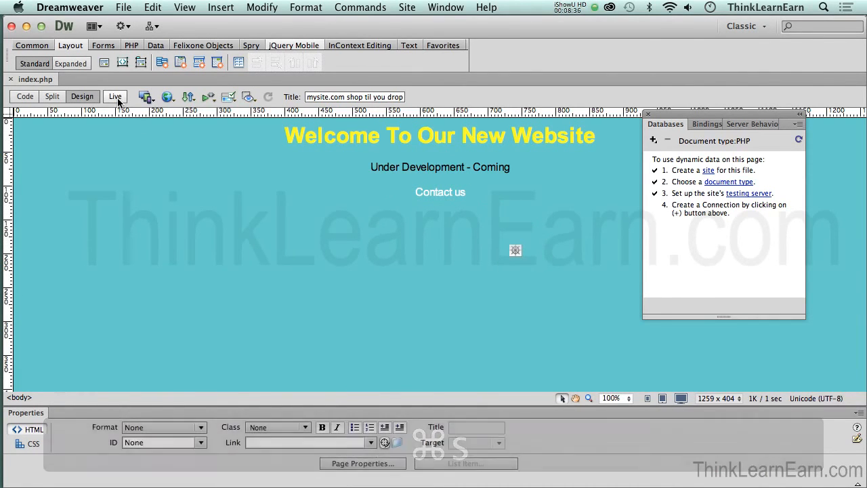
click(115, 97)
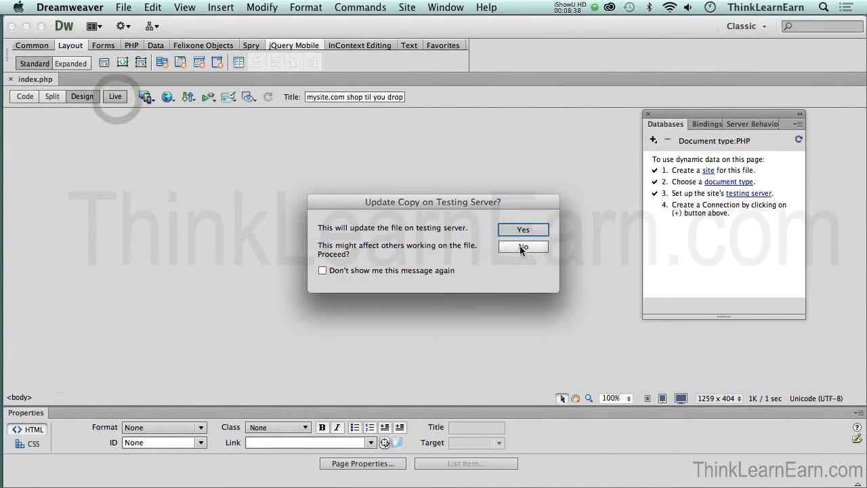
click(523, 229)
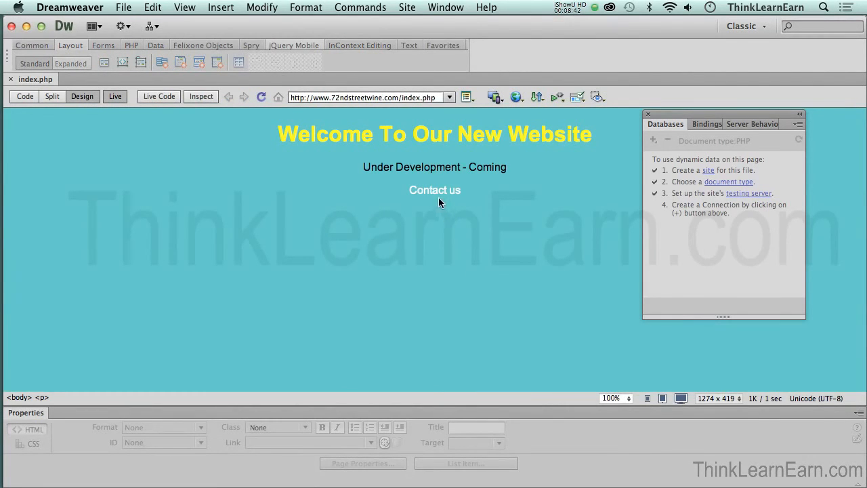
mouse_move(436, 195)
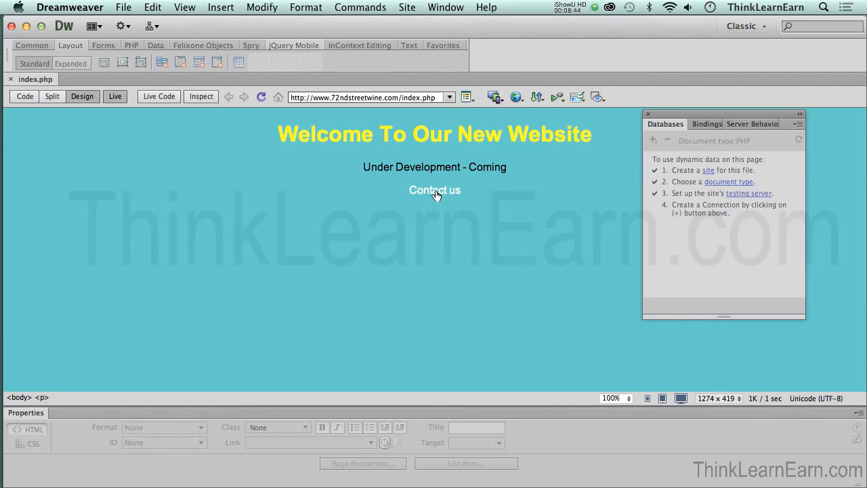
click(113, 96)
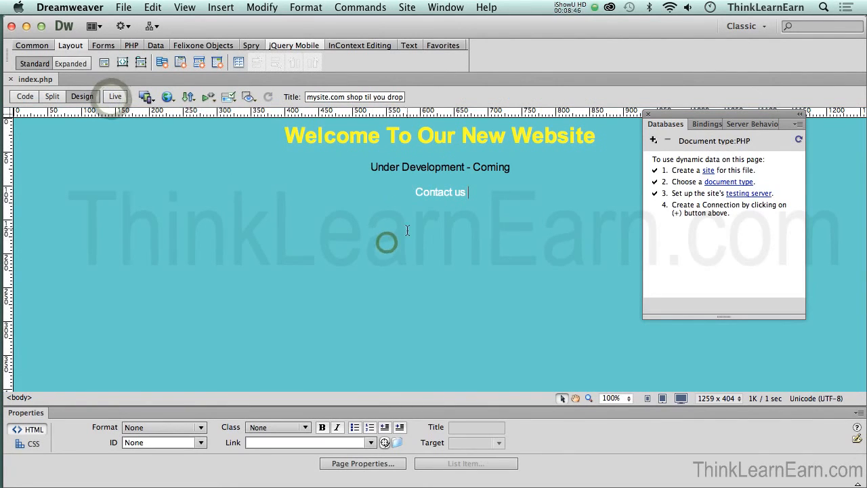
Step: Append ?subject=I need more info on your website to the Contact us mailto address
click(439, 192)
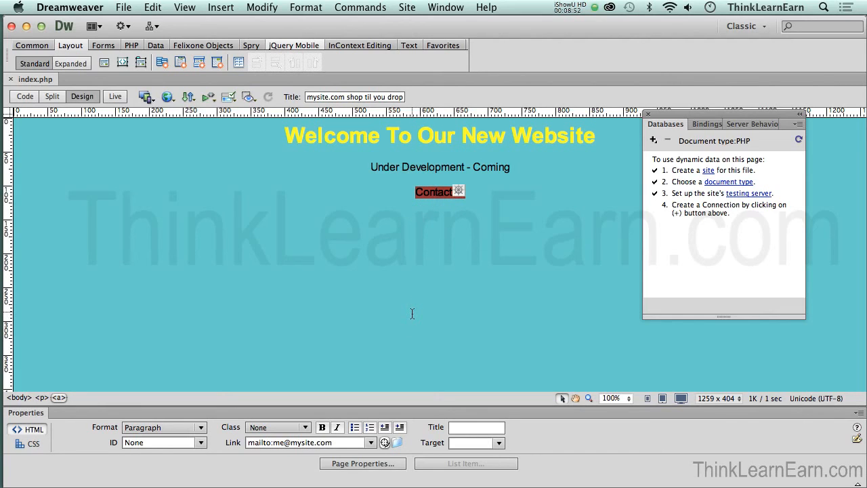
mouse_move(407, 344)
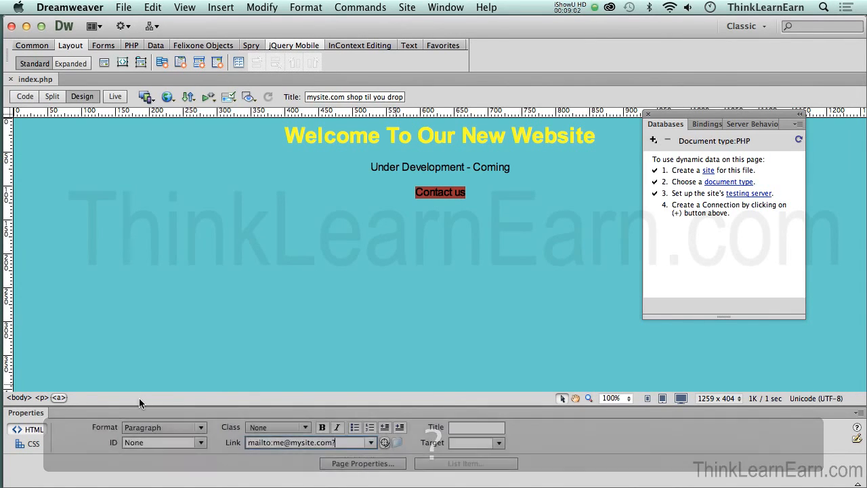
text(subkec)
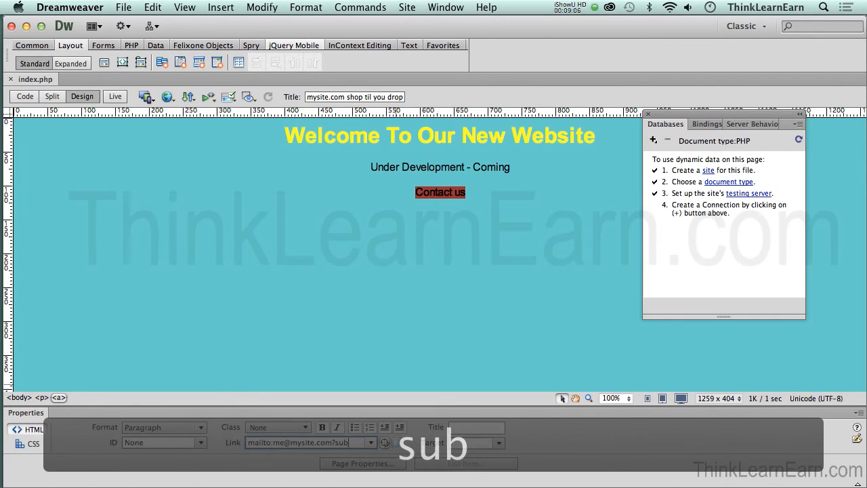
text(ject)
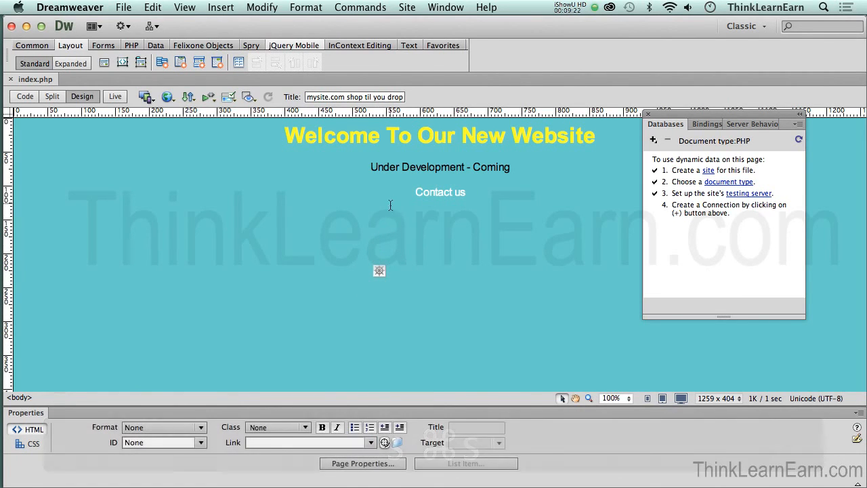
Step: Show the Files panel listing remote and local site files including index.php
click(444, 8)
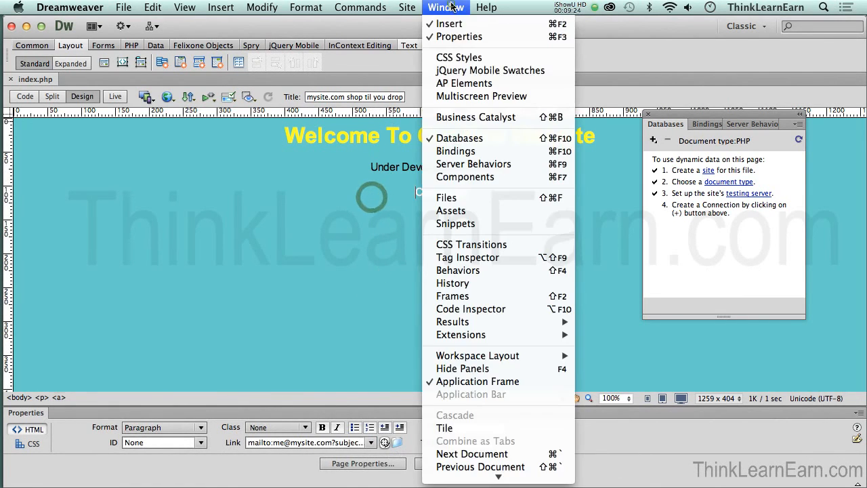
mouse_move(473, 164)
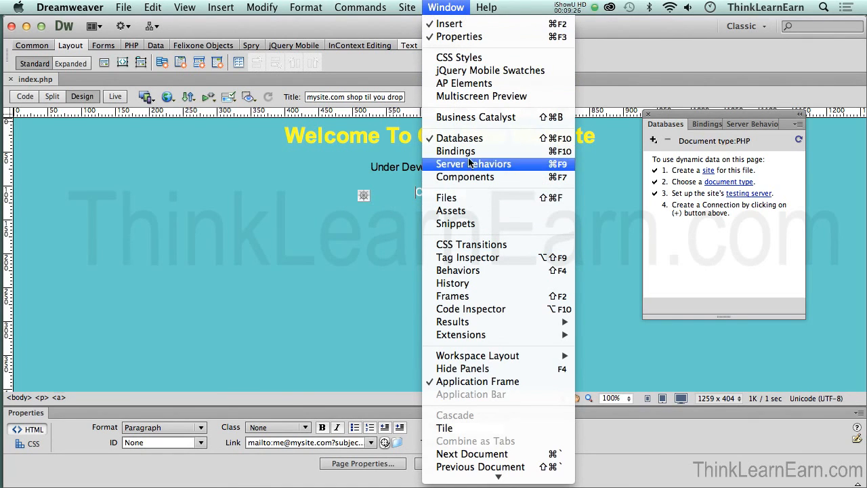
click(447, 198)
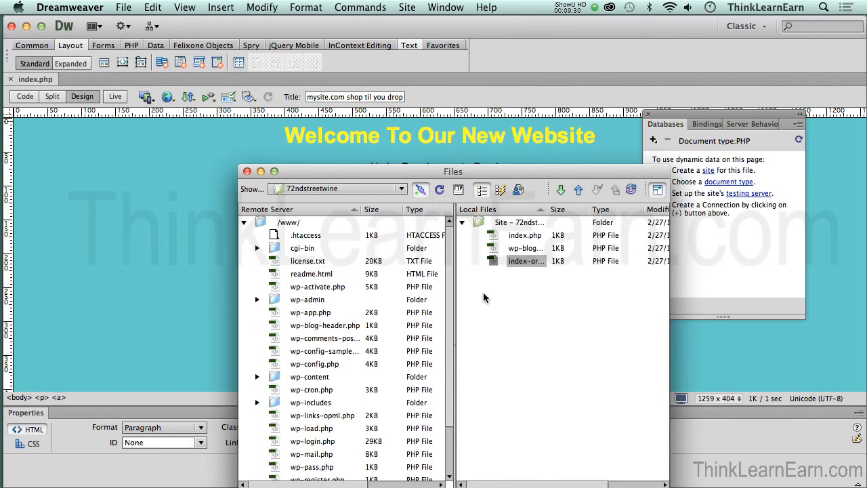
mouse_move(493, 278)
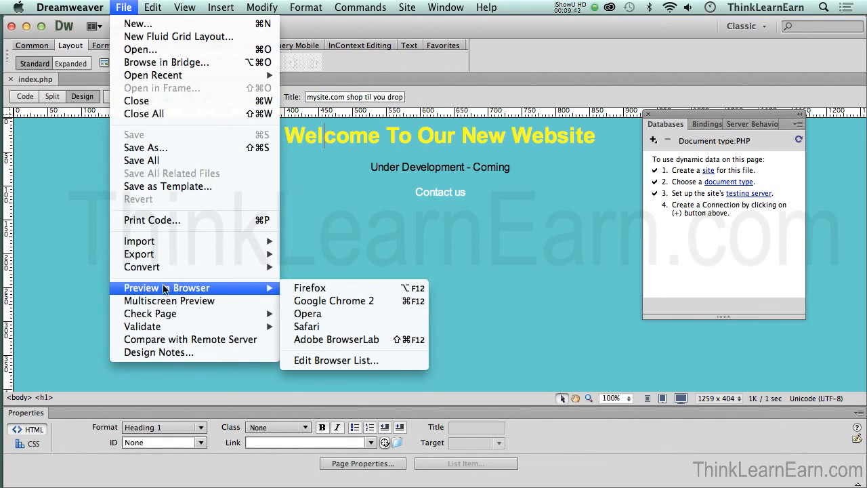
click(309, 287)
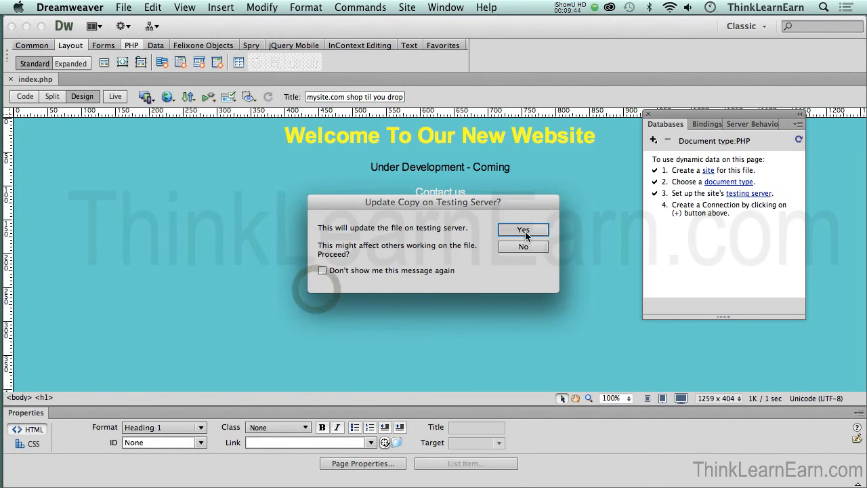
click(523, 230)
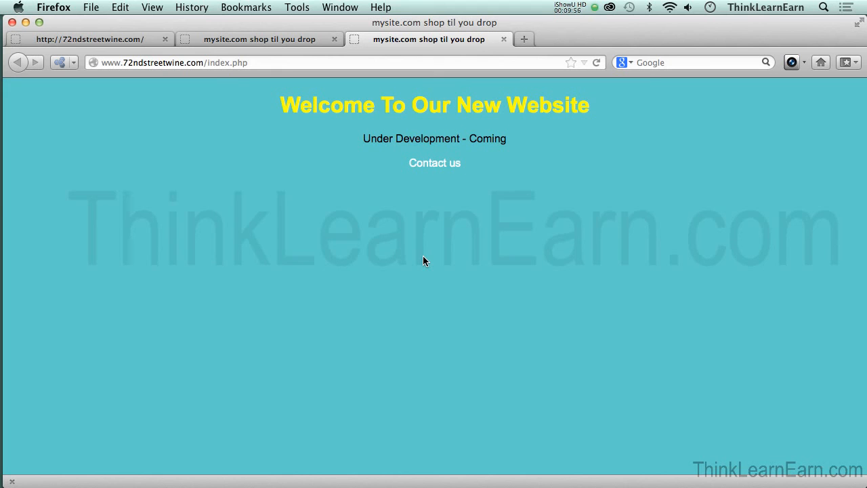
mouse_move(433, 165)
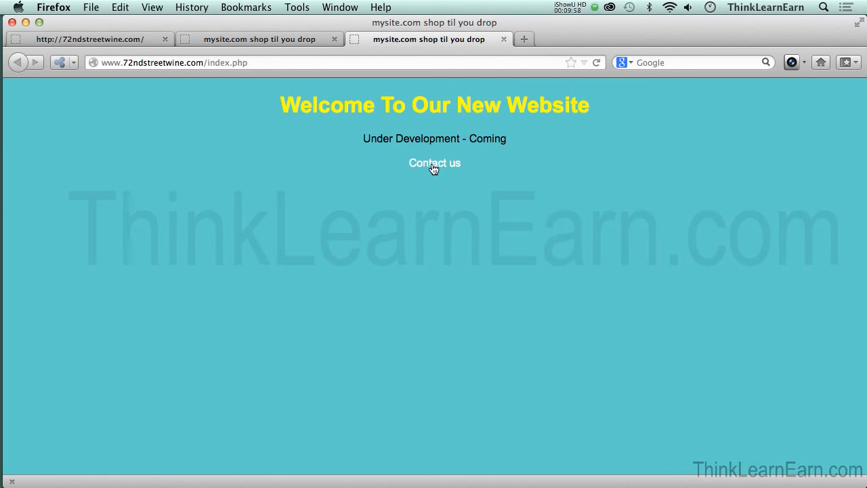
click(434, 162)
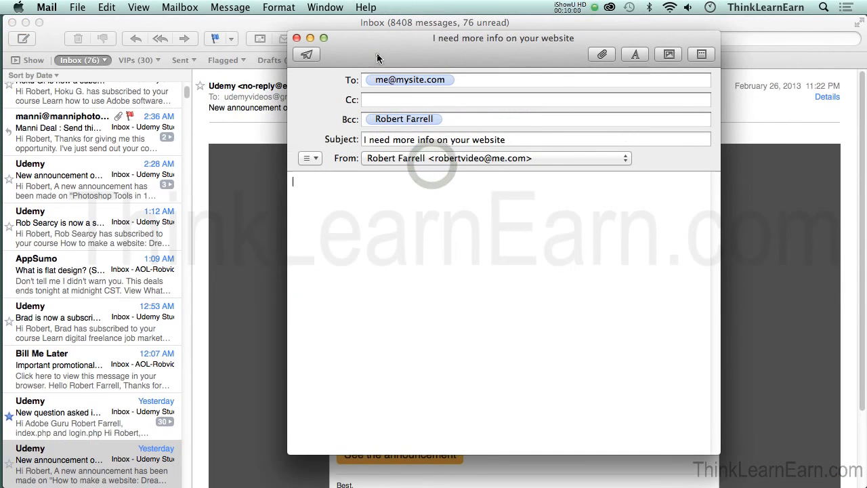
drag(504, 38, 309, 34)
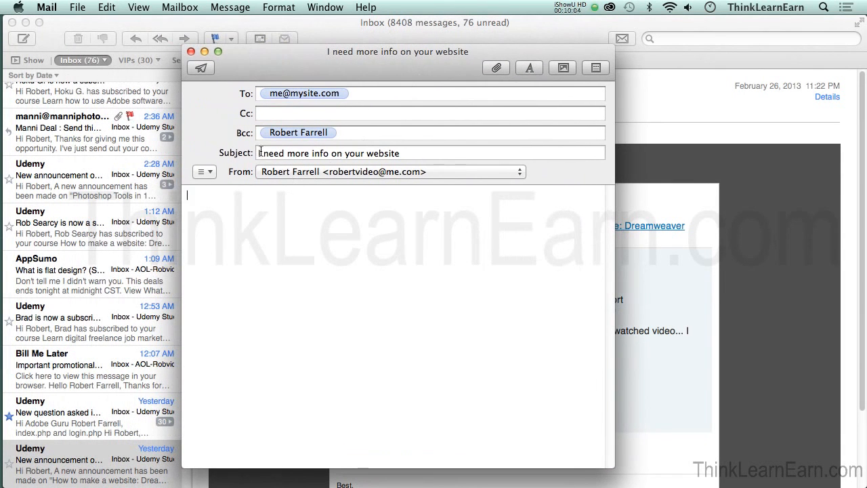
mouse_move(365, 191)
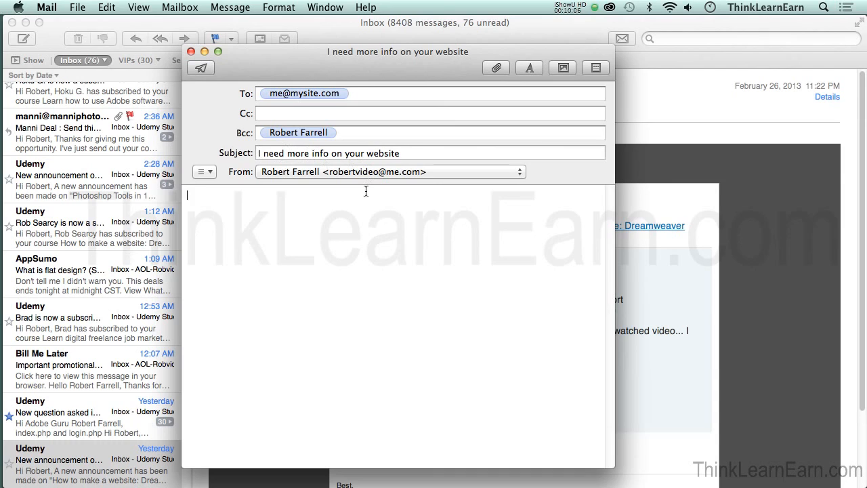
mouse_move(400, 208)
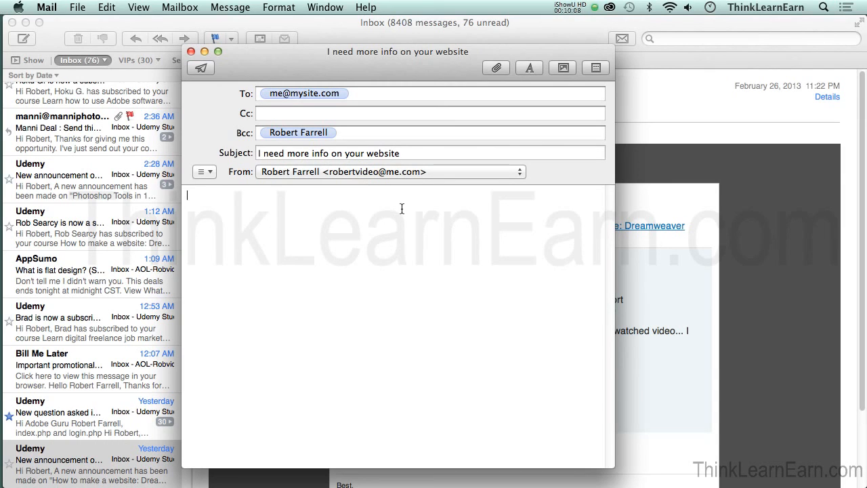